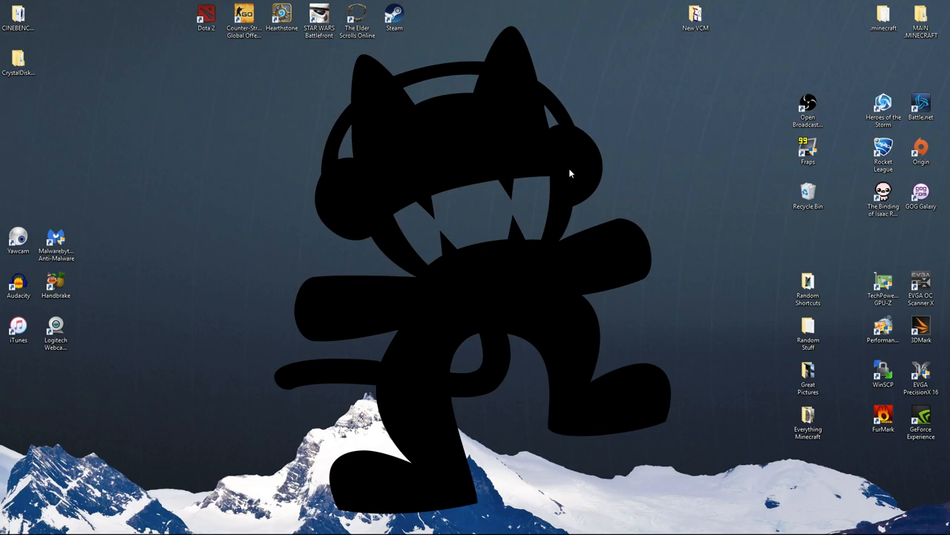
pyautogui.moveTo(597, 202)
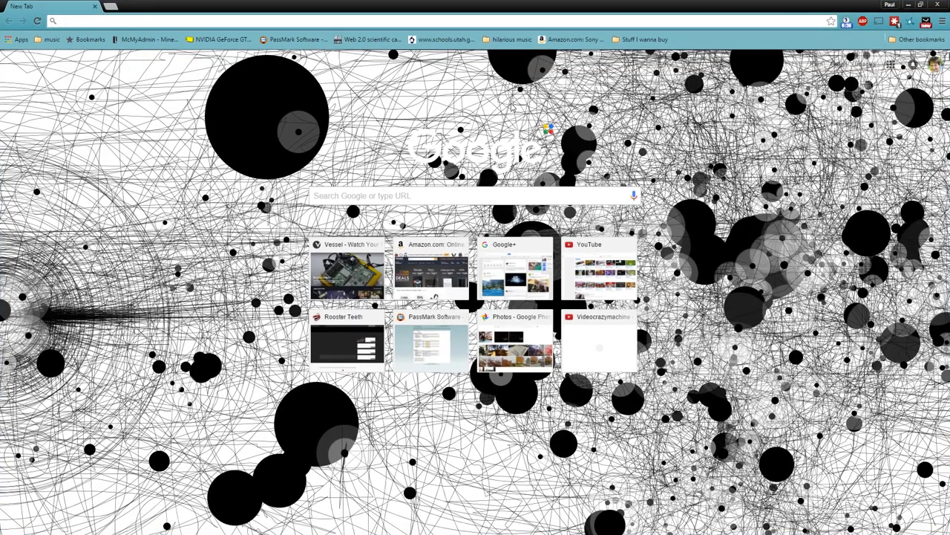
pyautogui.moveTo(472, 8)
pyautogui.write('optifine')
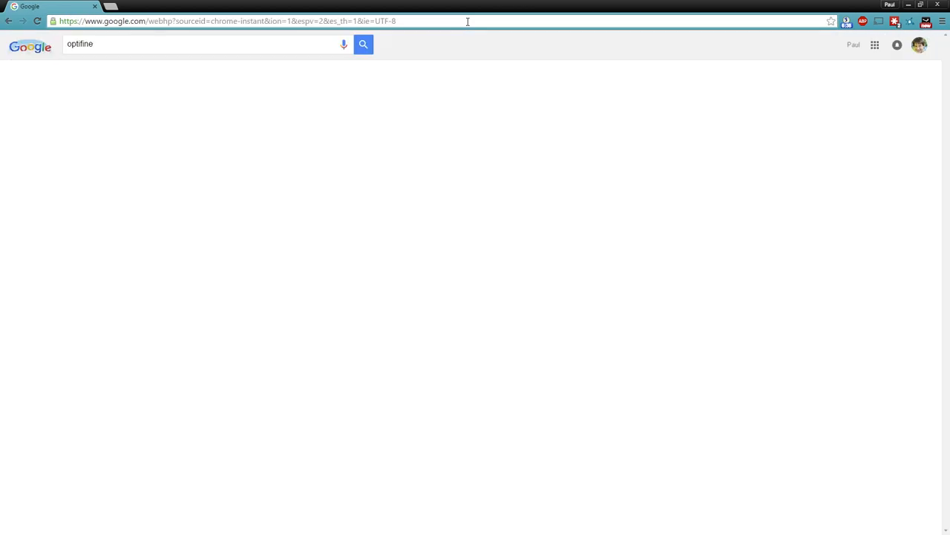
# From optifine.net's Downloads page, download the OptiFine 1.8.9 HD U G7 jar.
pyautogui.click(362, 44)
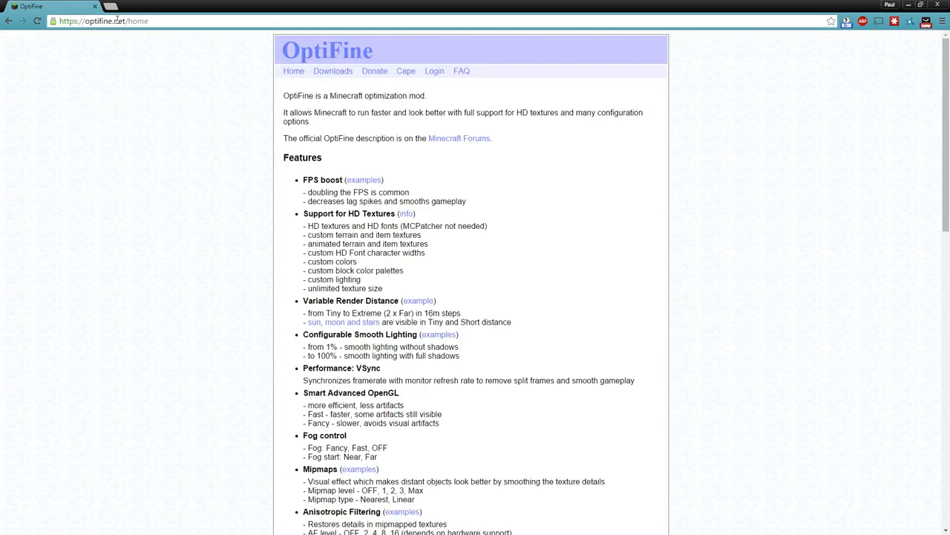
pyautogui.moveTo(333, 71)
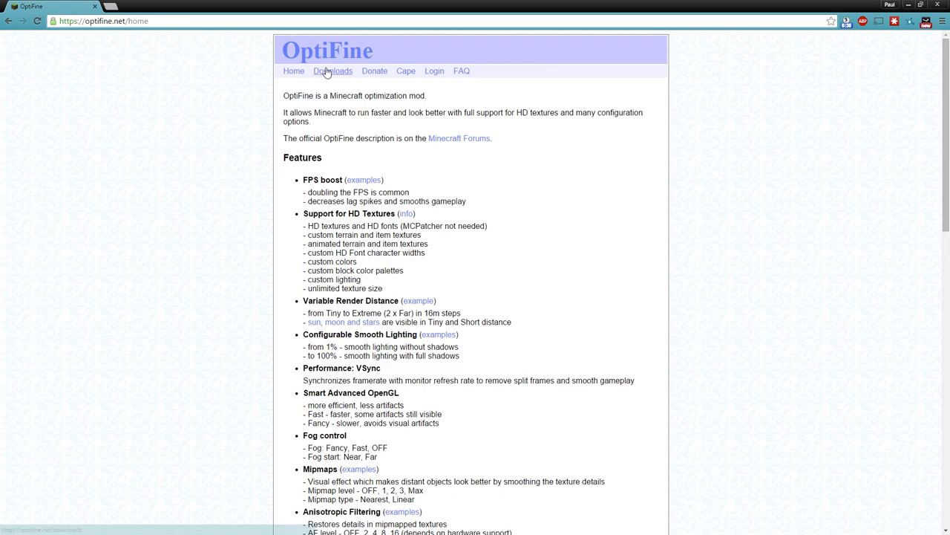
pyautogui.click(333, 72)
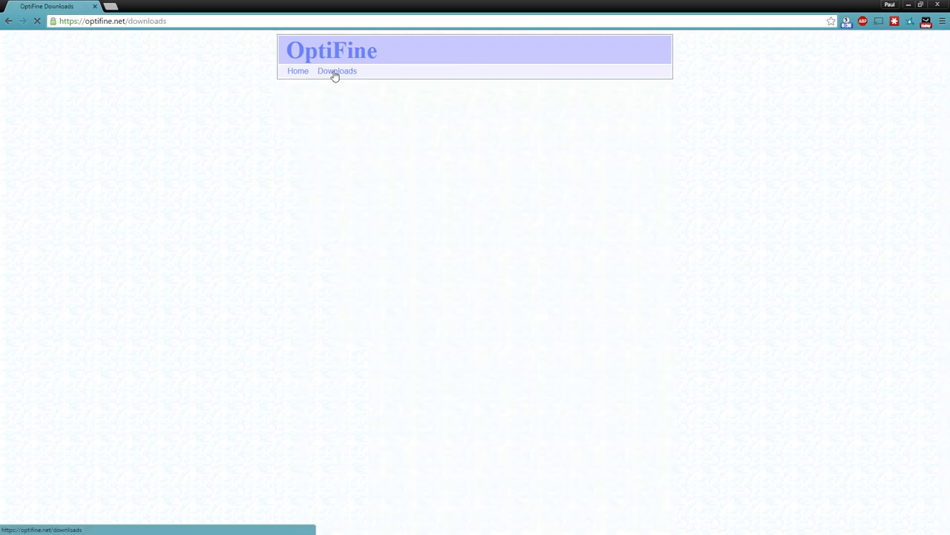
pyautogui.click(337, 71)
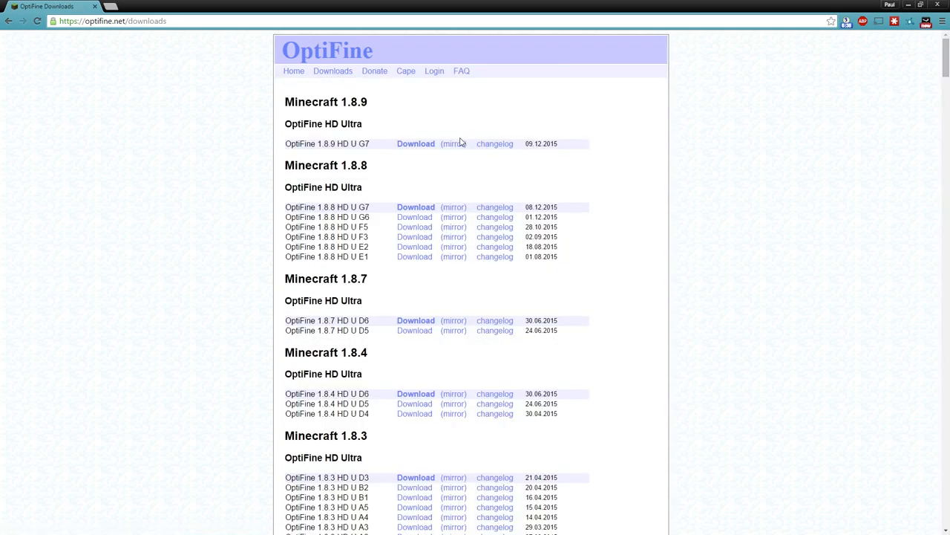
pyautogui.click(416, 142)
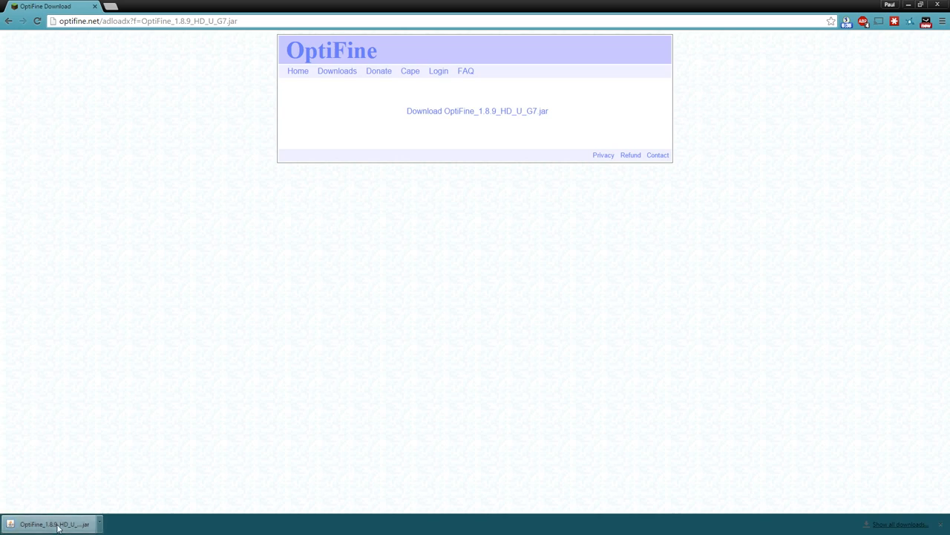
pyautogui.click(920, 4)
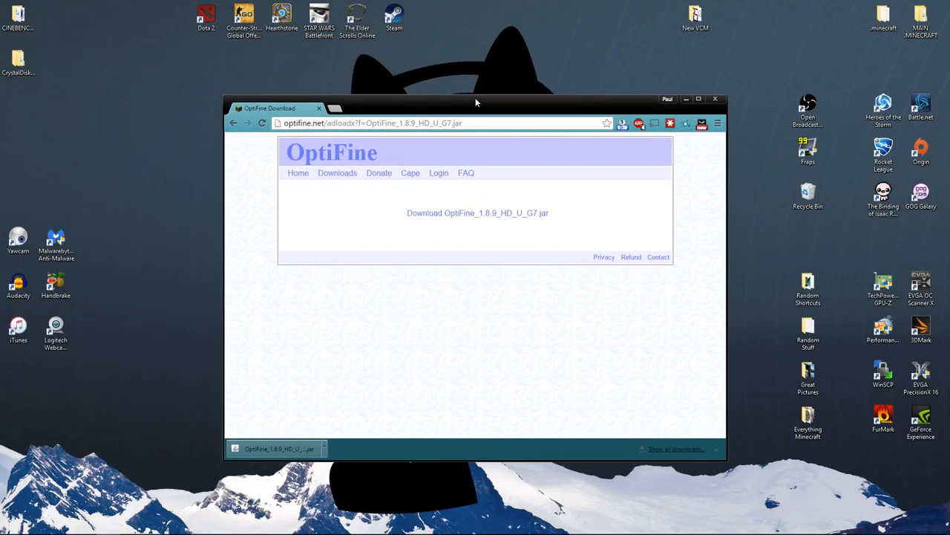
# Restore the Chrome window down and replace the OptiFine Download tab with a new tab.
pyautogui.click(275, 449)
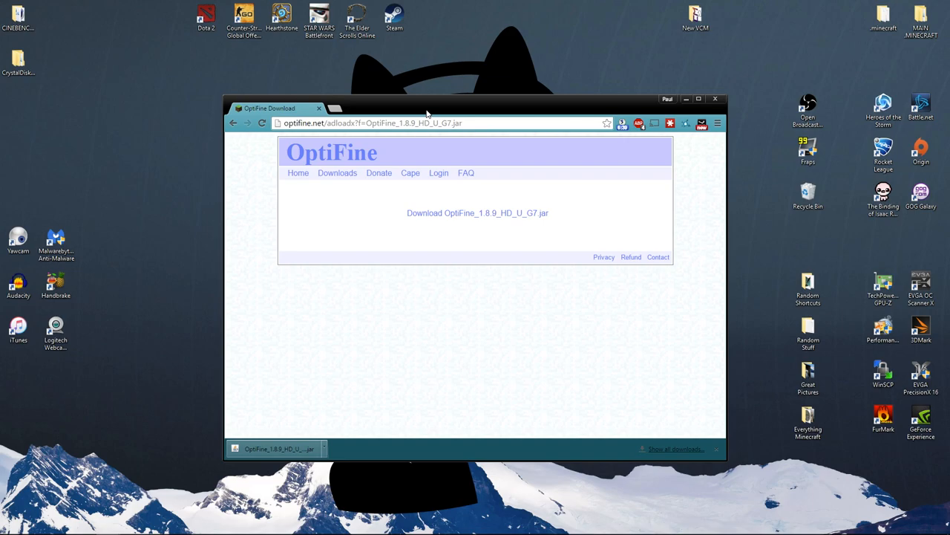
pyautogui.click(332, 107)
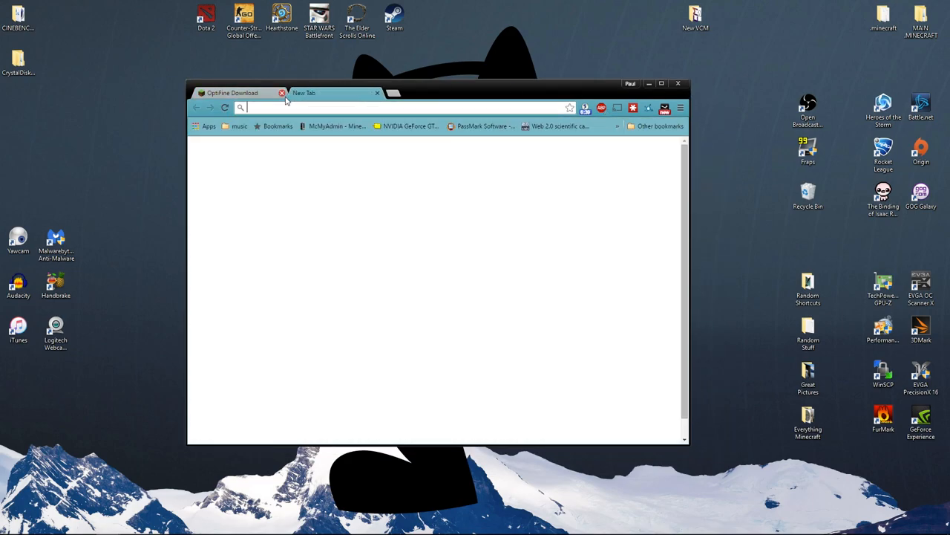
pyautogui.click(282, 92)
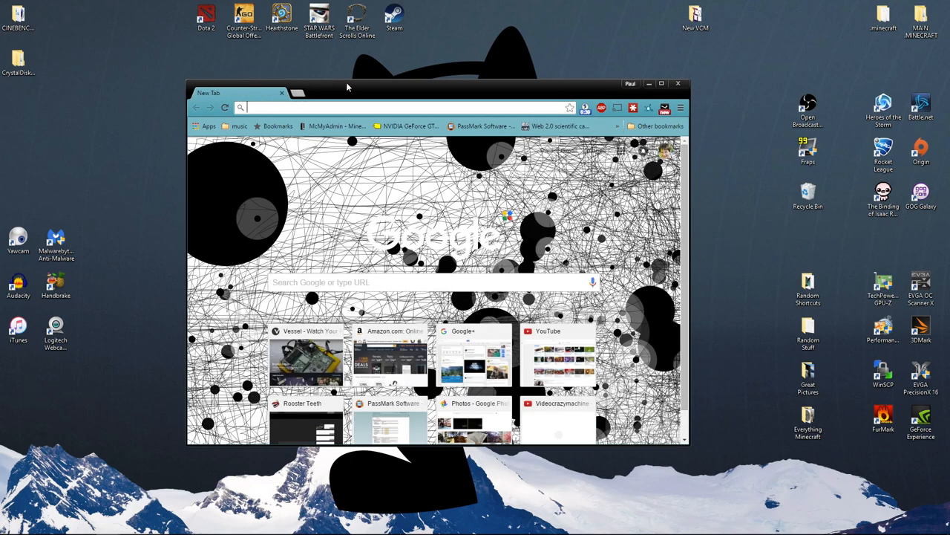
pyautogui.moveTo(354, 89)
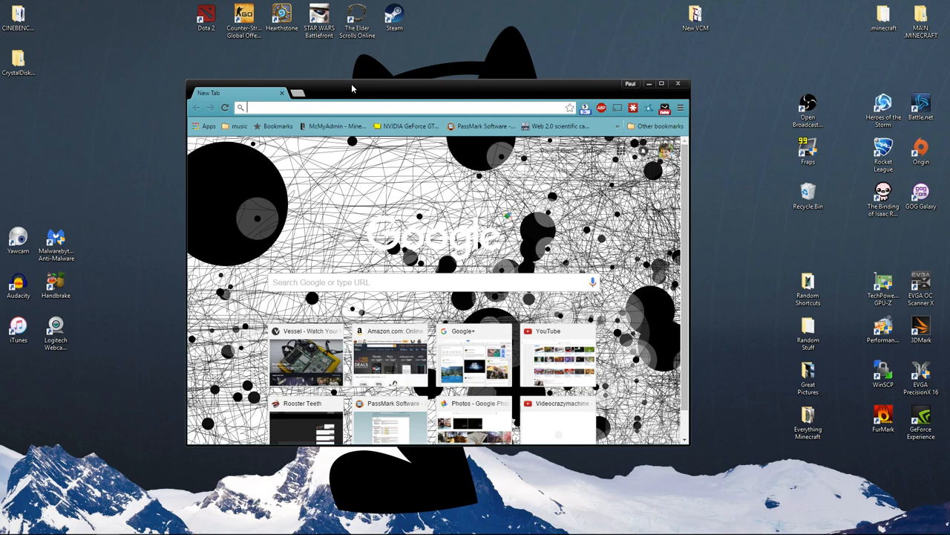
# Search 'kuda shaders', read the KUDA-Shaders v6.1.13 BETA forum thread, then start a new tab.
pyautogui.write('kuda shaders')
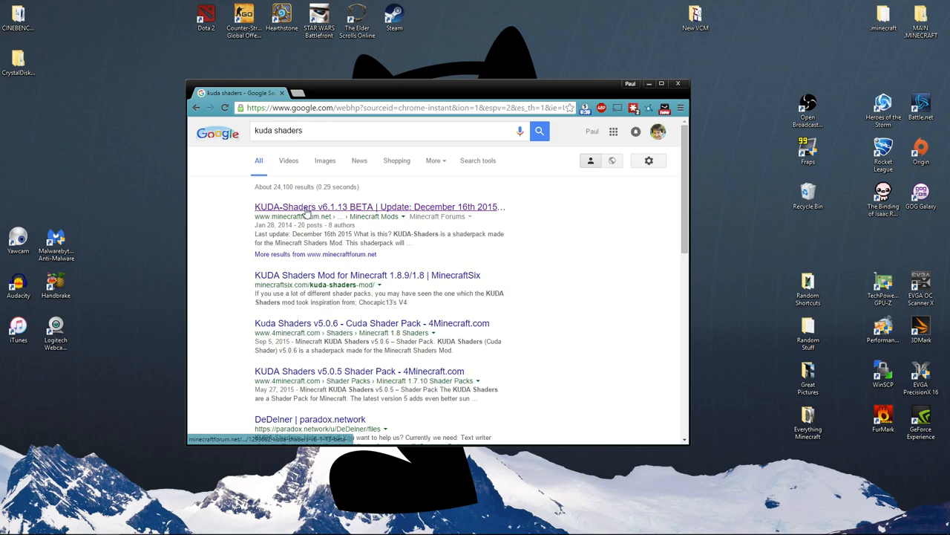
pyautogui.click(378, 207)
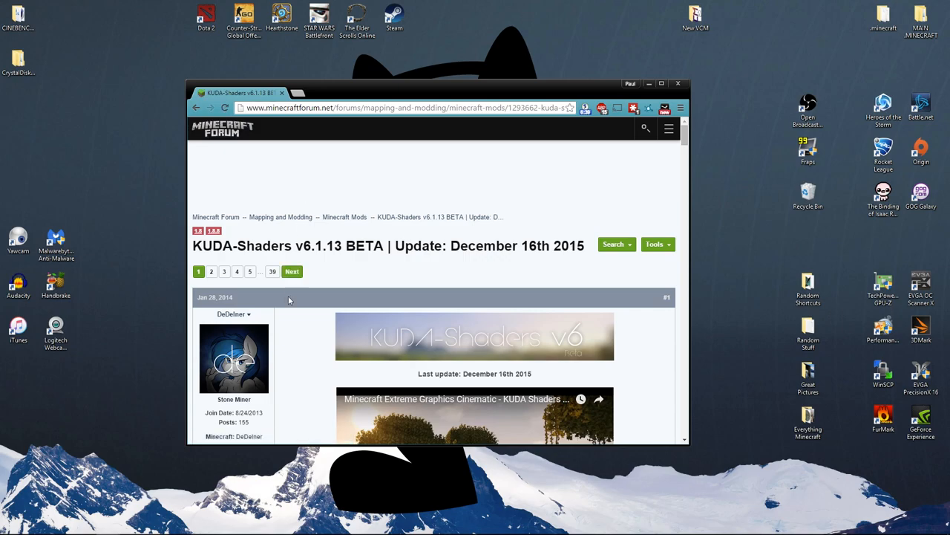
pyautogui.scroll(-3)
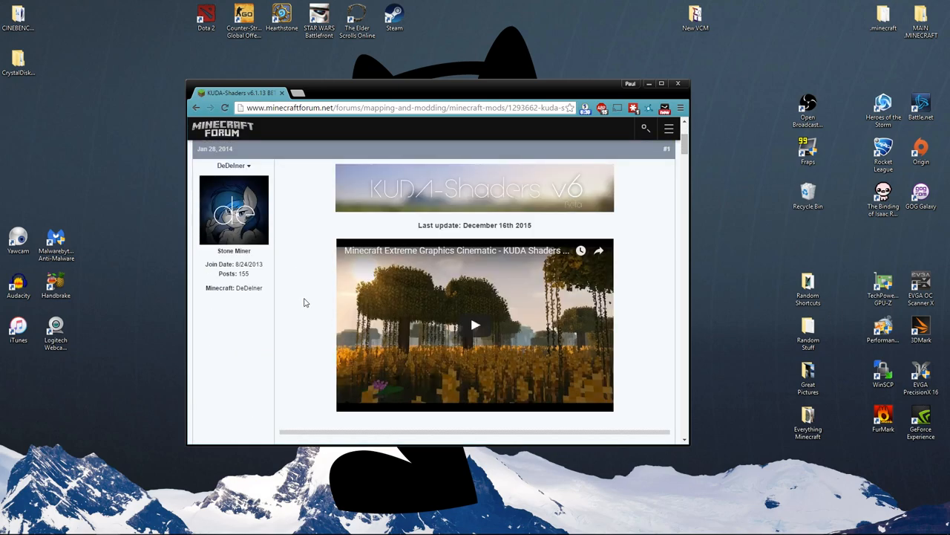
pyautogui.scroll(-3)
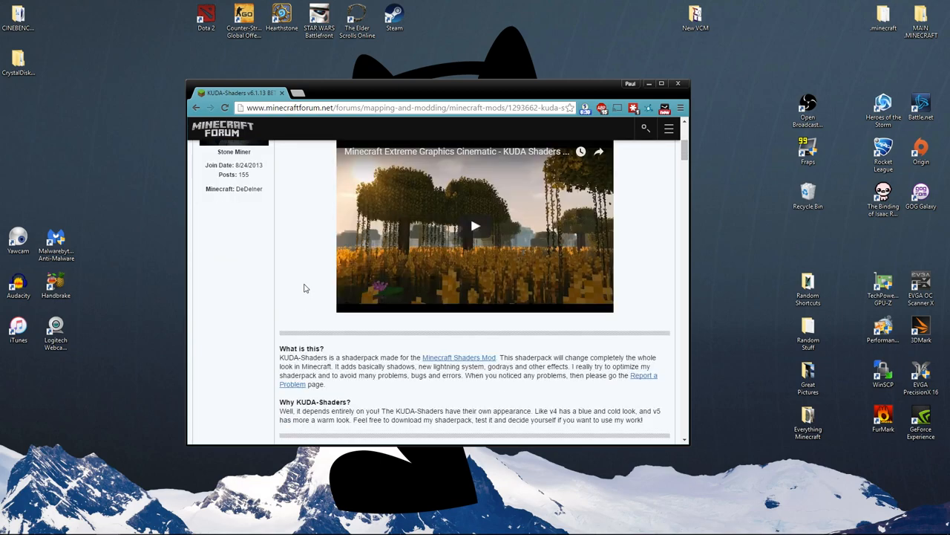
pyautogui.click(297, 93)
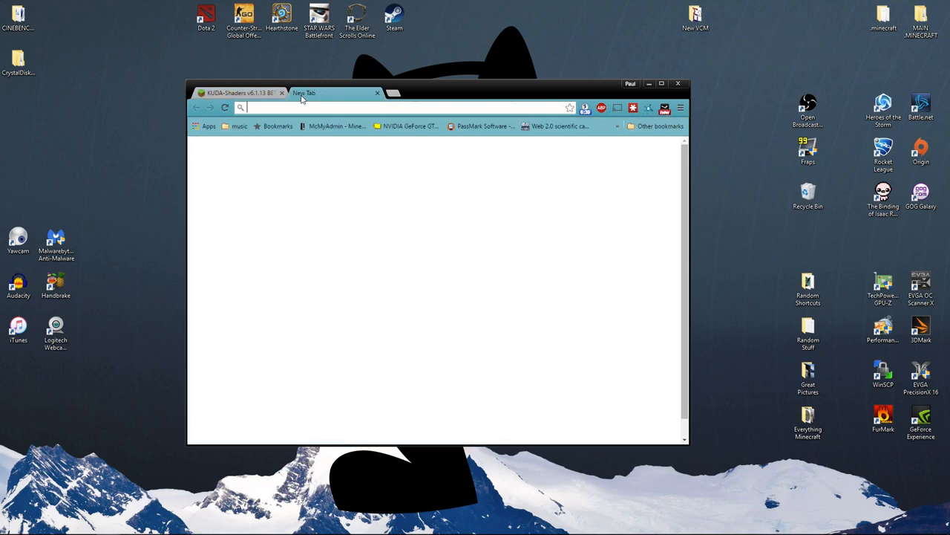
# Search 'seus' and browse the Sonic Ether's Unbelievable Shaders forum thread down to its downloads.
pyautogui.write('seus&rlz=1C1GIWA_enUS636US636&oq=seus&aqs=c')
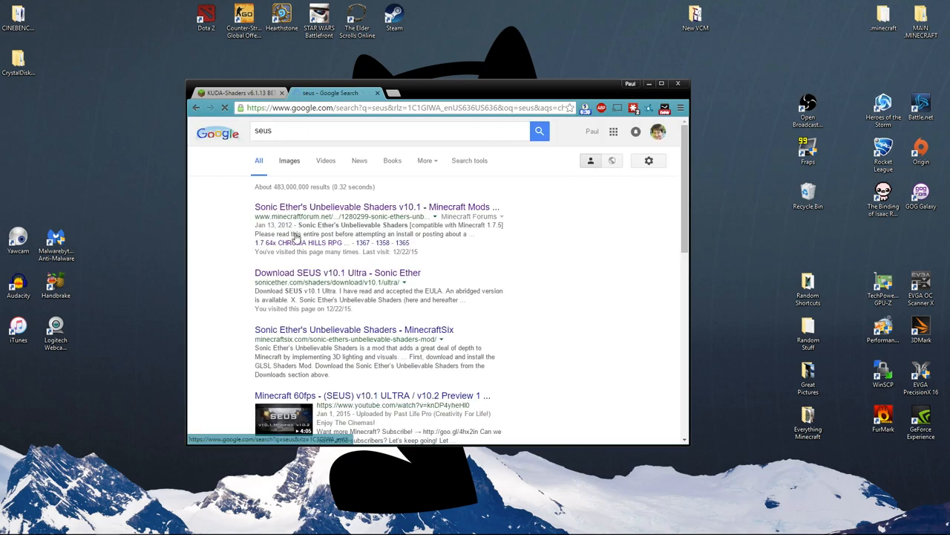
pyautogui.click(377, 207)
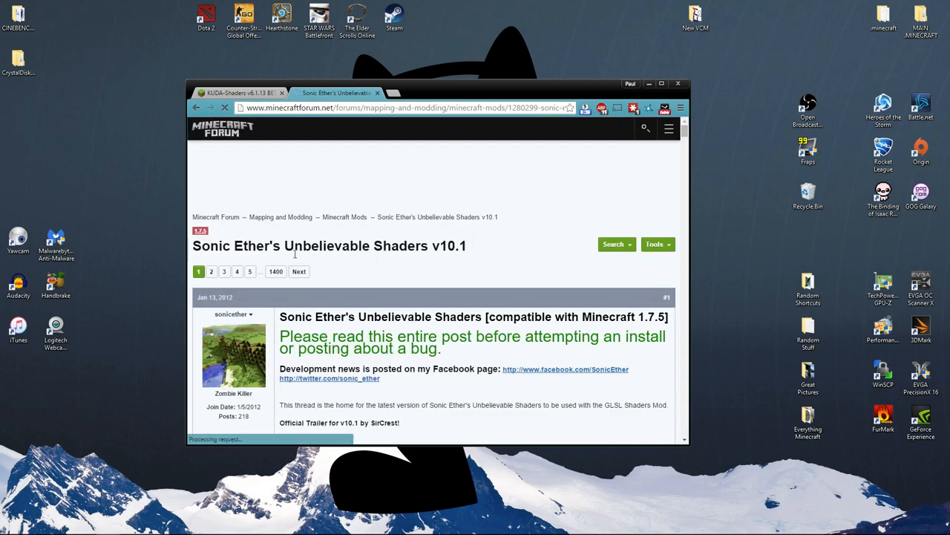
pyautogui.scroll(-3)
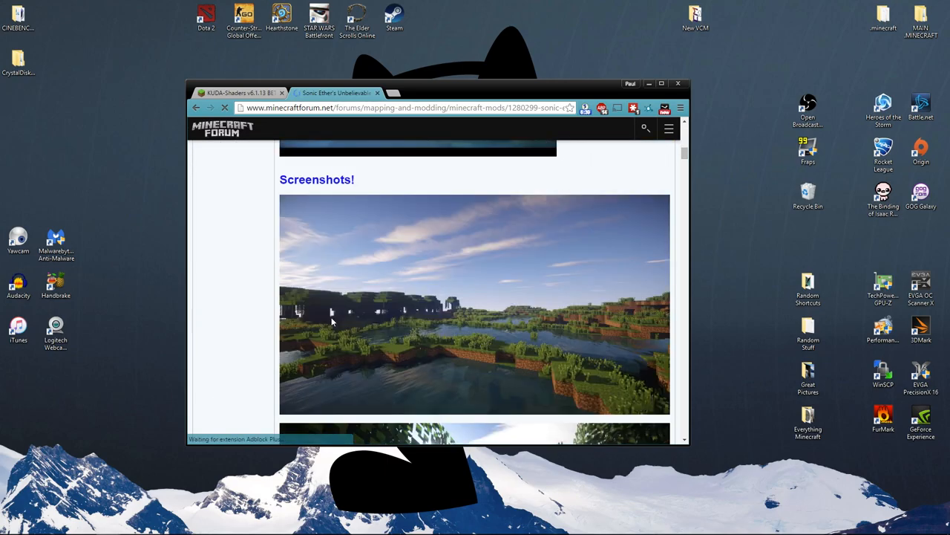
pyautogui.scroll(3)
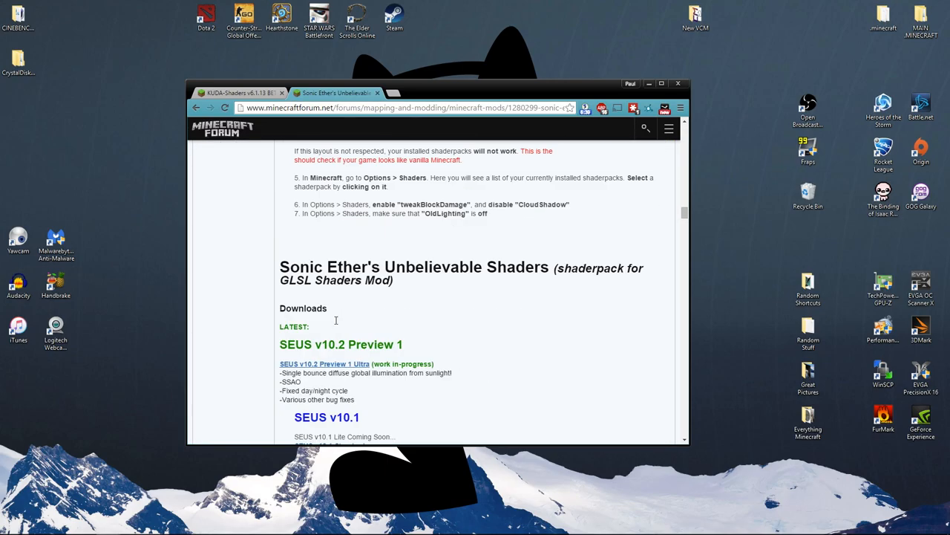
pyautogui.scroll(-3)
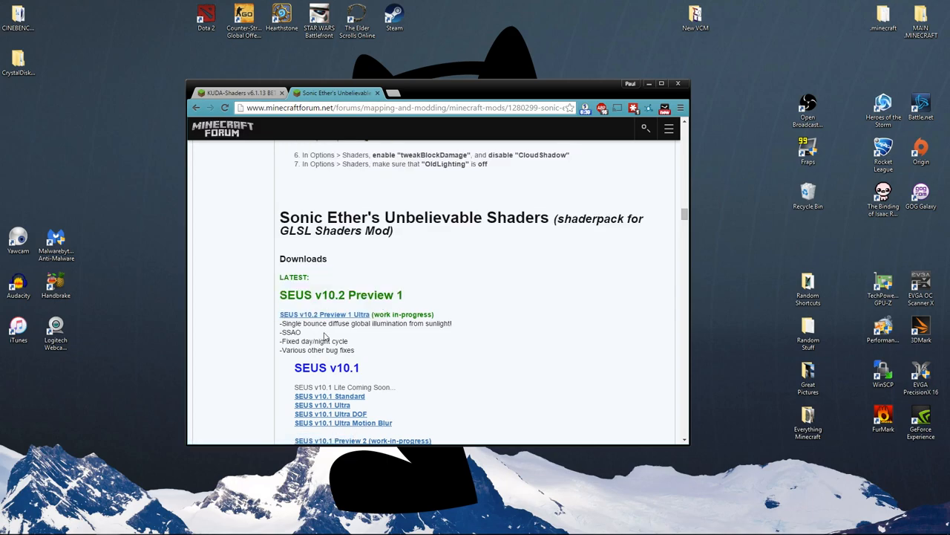
pyautogui.moveTo(365, 336)
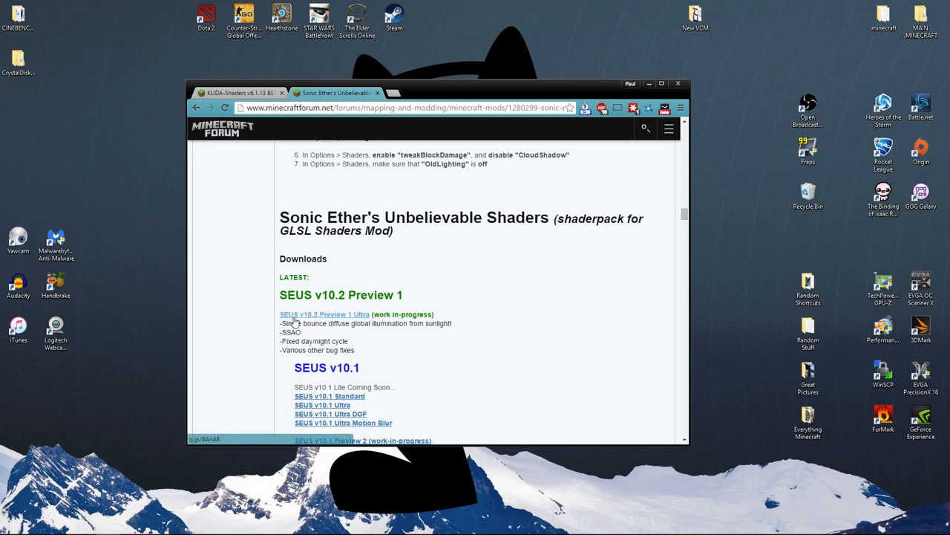
# Return to the KUDA-Shaders thread tab and scroll to its cinematic showcase video.
pyautogui.click(237, 92)
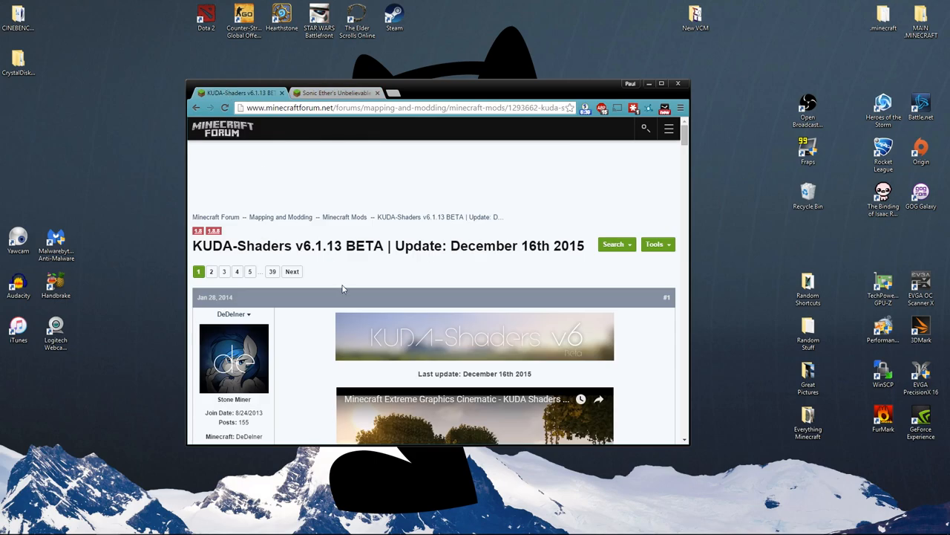
pyautogui.scroll(-3)
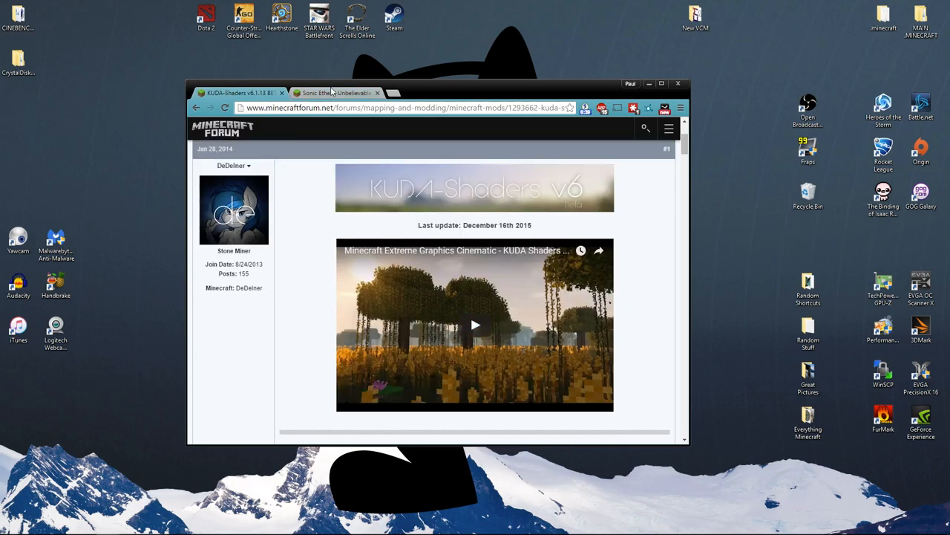
# Download the SEUS v10.2 Preview 1 Ultra zip past the fake Flash warning and put it on the desktop.
pyautogui.click(334, 92)
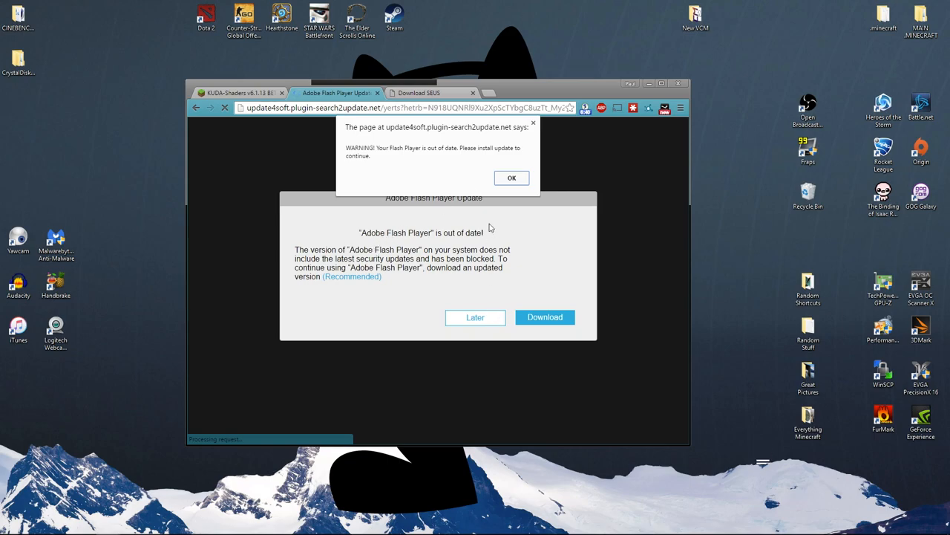
pyautogui.click(510, 178)
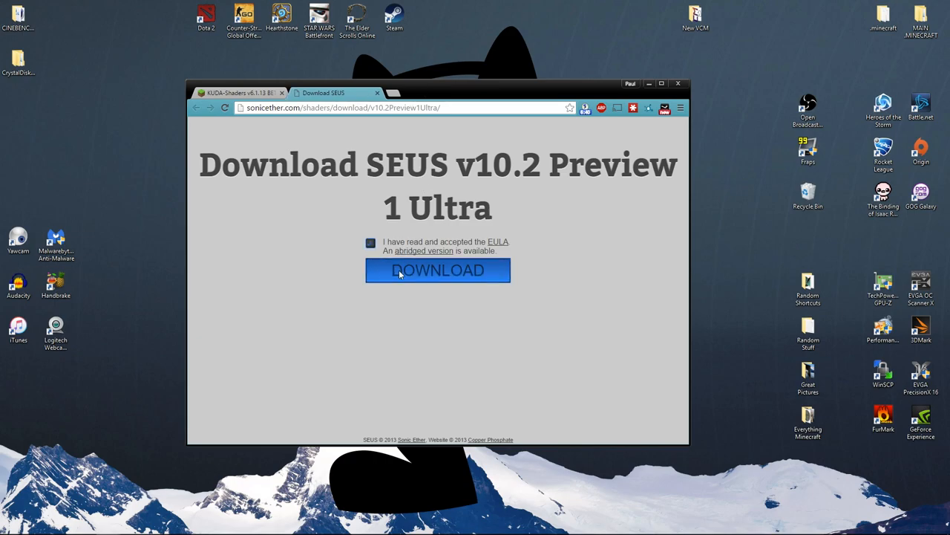
pyautogui.click(436, 271)
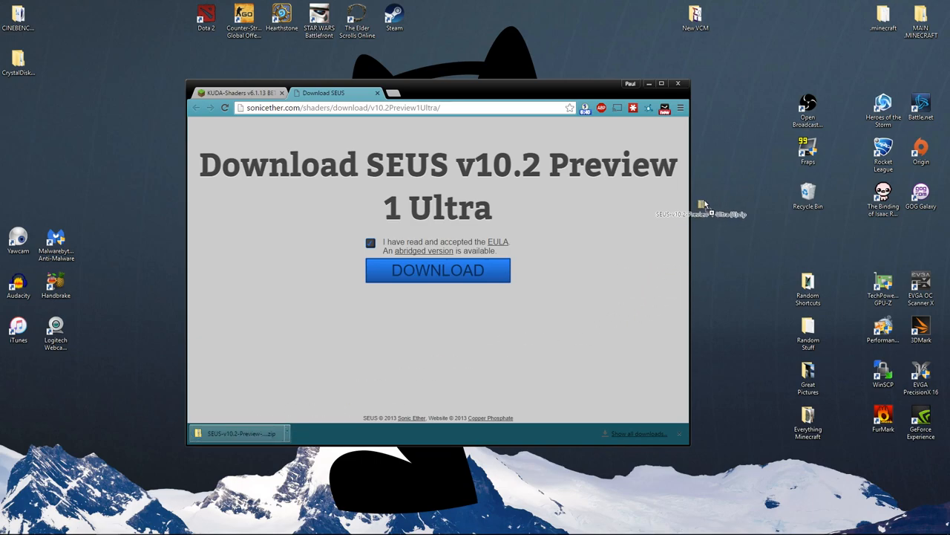
pyautogui.click(238, 92)
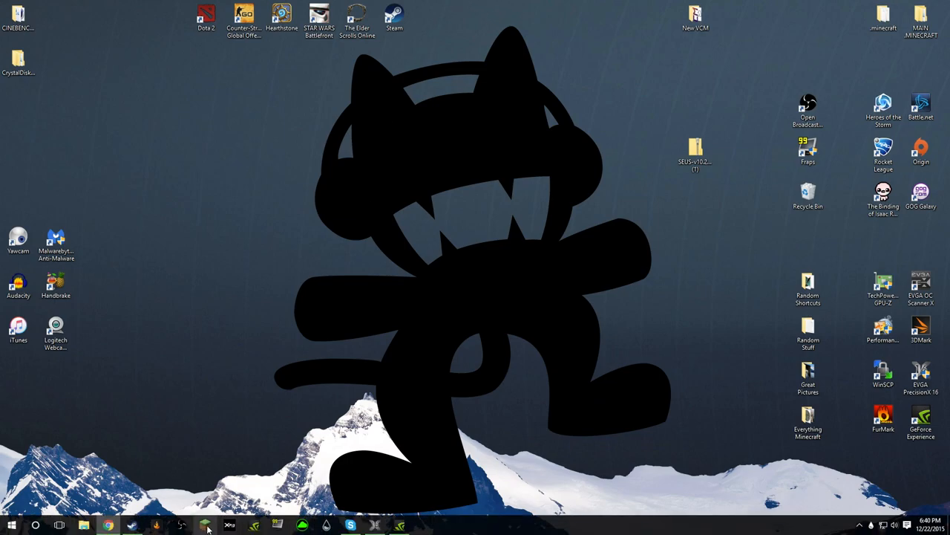
# Launch Minecraft Launcher and edit the OptiFine profile using 1.8.9-OptiFine_HD_U_G7.
pyautogui.click(205, 526)
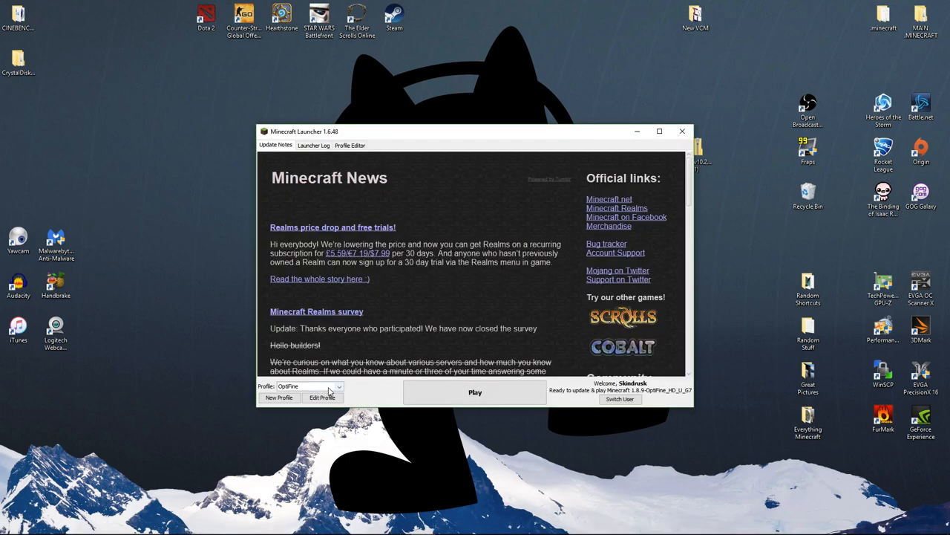
pyautogui.click(322, 398)
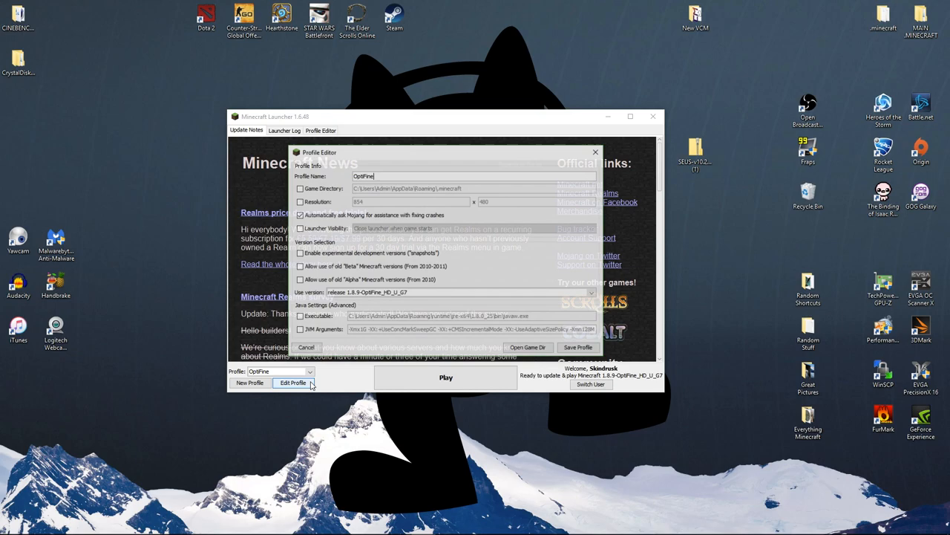
# Enable JVM Arguments in the Profile Editor and save the profile.
pyautogui.click(300, 330)
pyautogui.write('4')
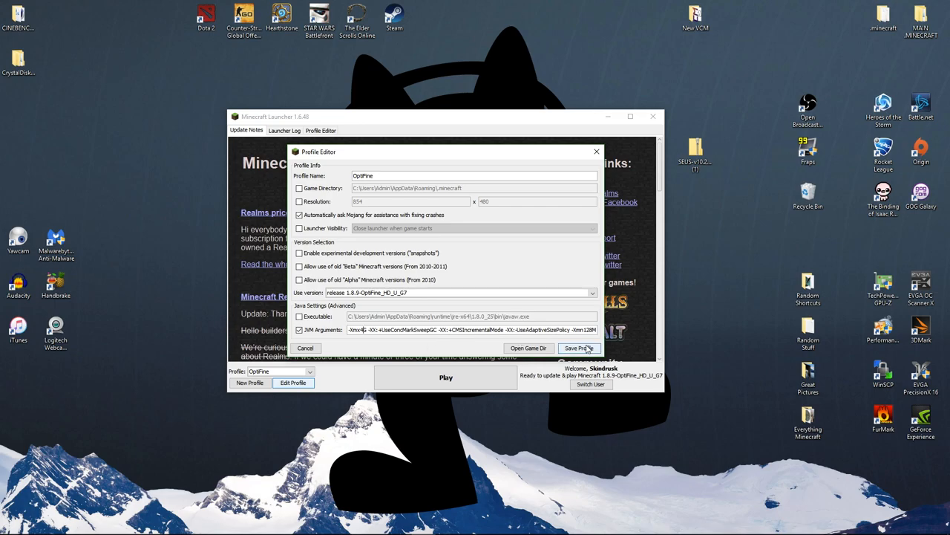
pyautogui.click(582, 348)
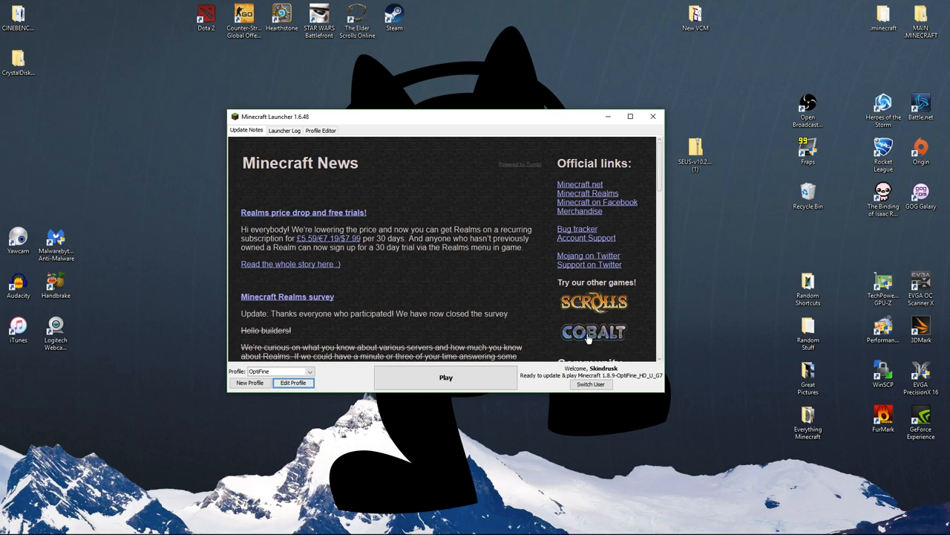
pyautogui.moveTo(648, 113)
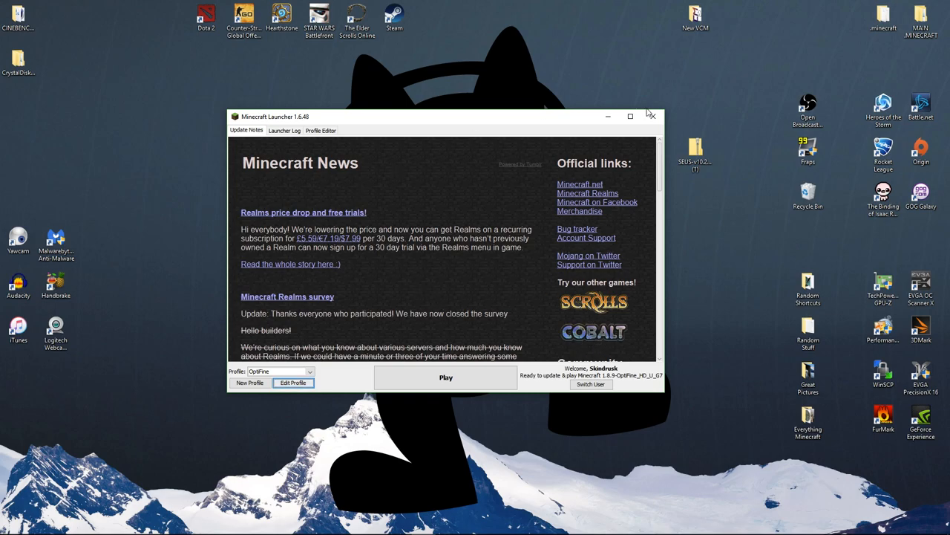
pyautogui.moveTo(652, 116)
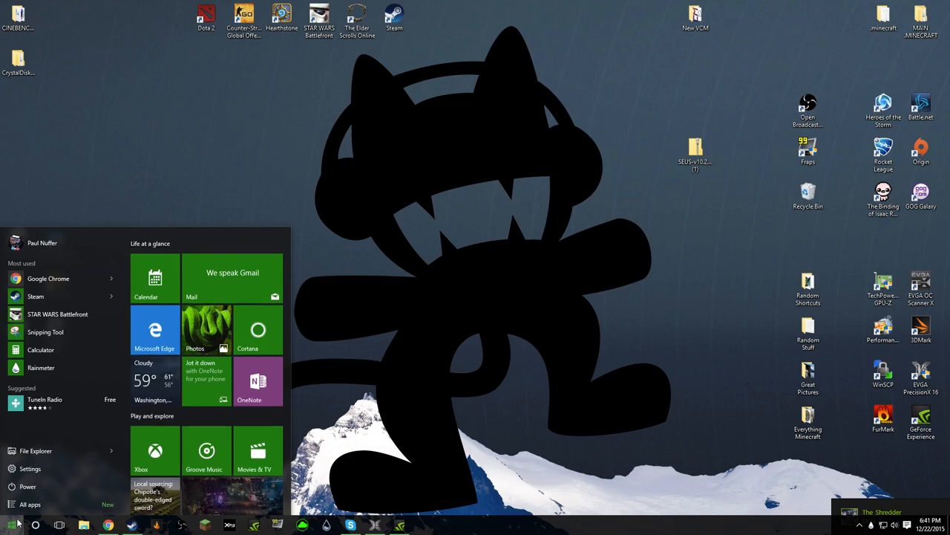
# Open %appdata%\.minecraft in Explorer, then play the OptiFine profile once from the launcher.
pyautogui.write('%appdata')
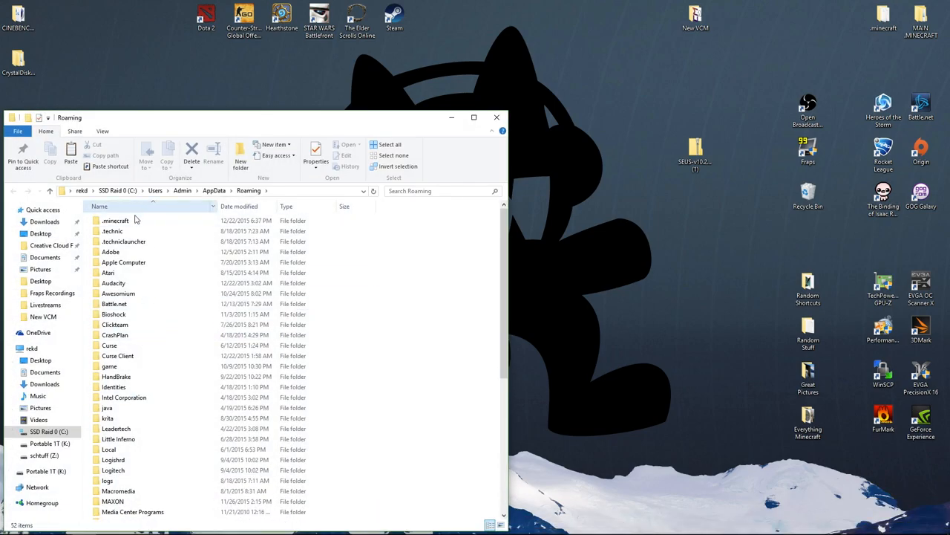
pyautogui.doubleClick(116, 220)
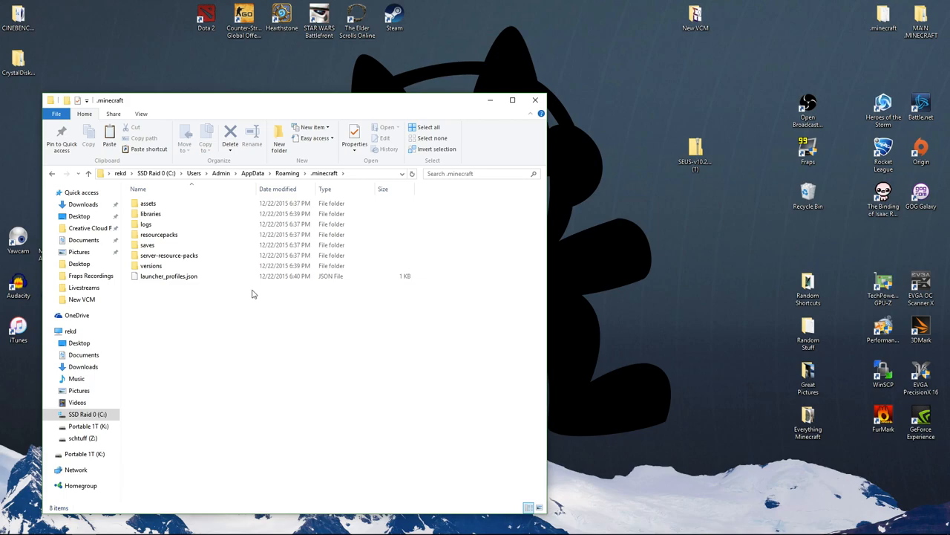
pyautogui.click(147, 244)
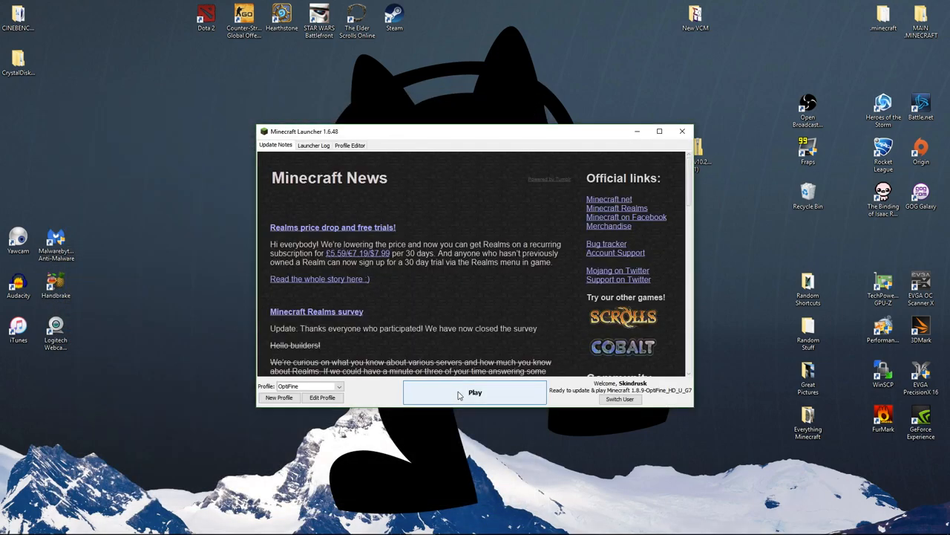
pyautogui.click(475, 392)
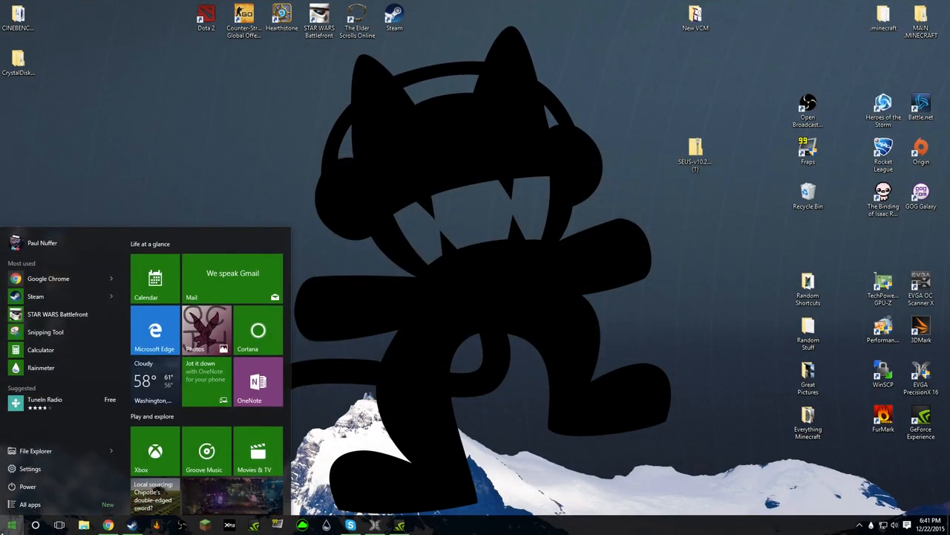
# Open %appdata%\.minecraft\shaderpacks holding the SEUS v10.2 Preview 1 Ultra zip, then close Explorer.
pyautogui.write('%appdata%')
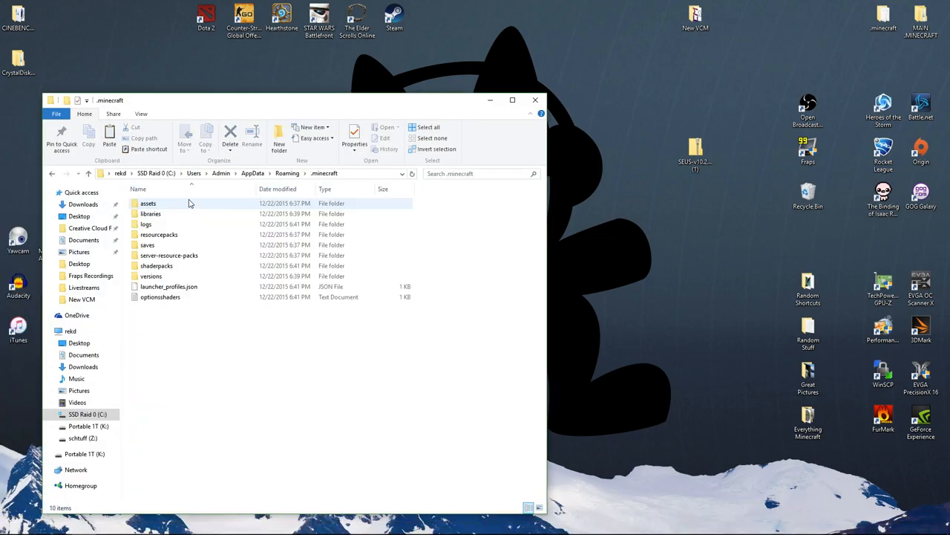
pyautogui.click(158, 265)
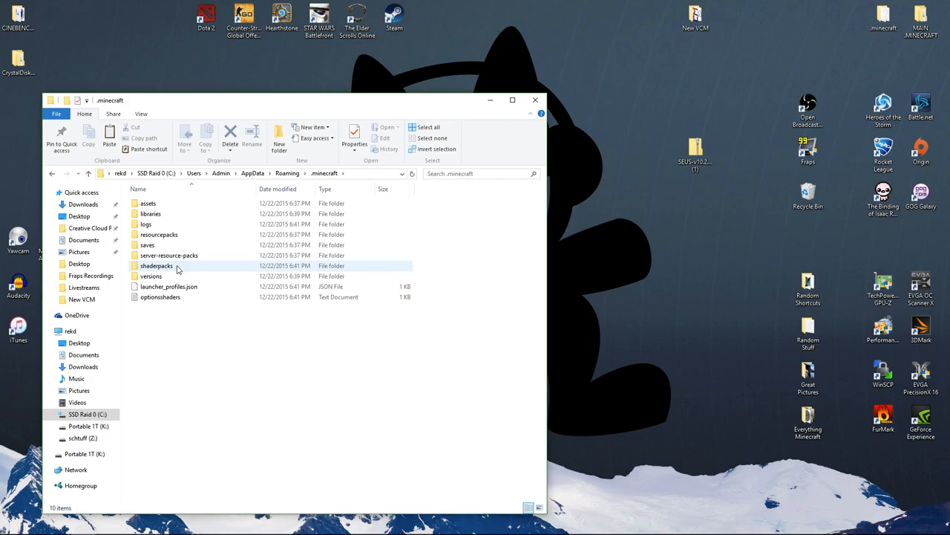
pyautogui.doubleClick(158, 264)
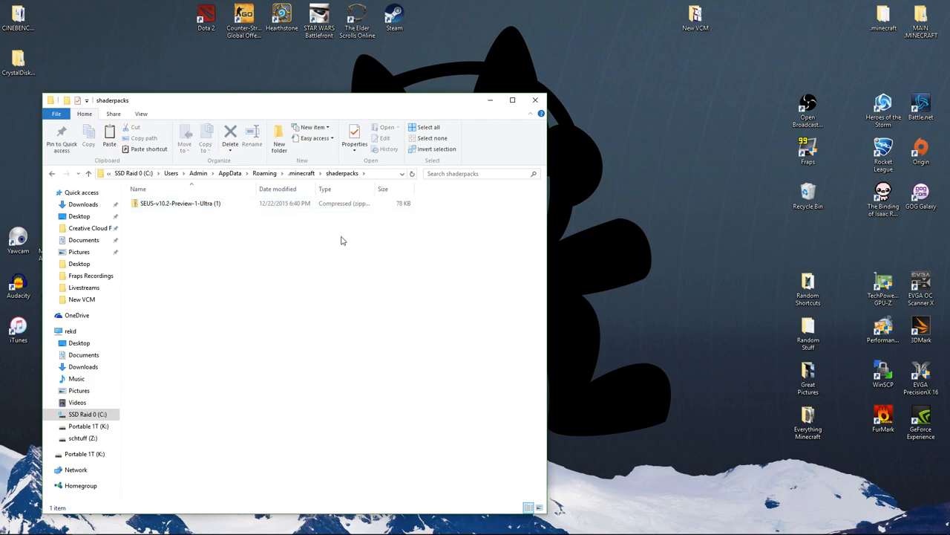
pyautogui.moveTo(321, 264)
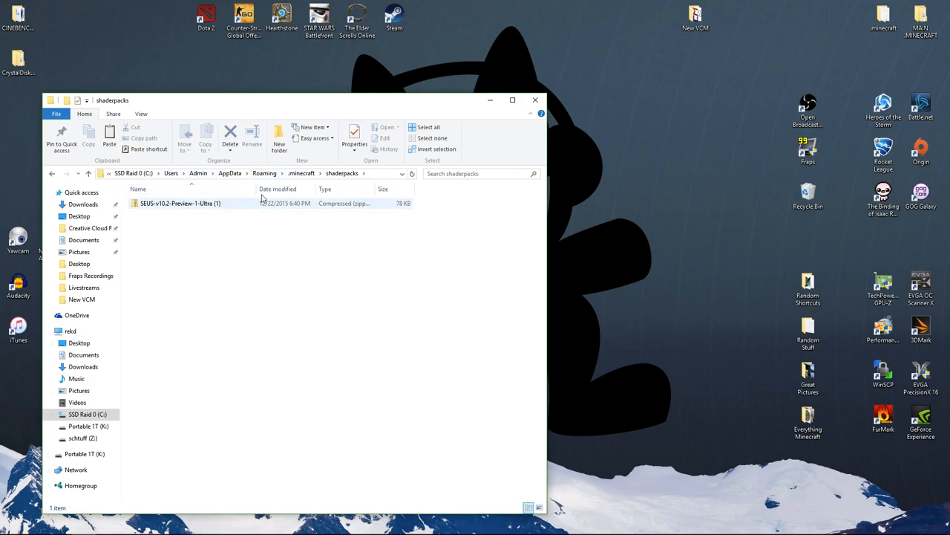
pyautogui.click(535, 99)
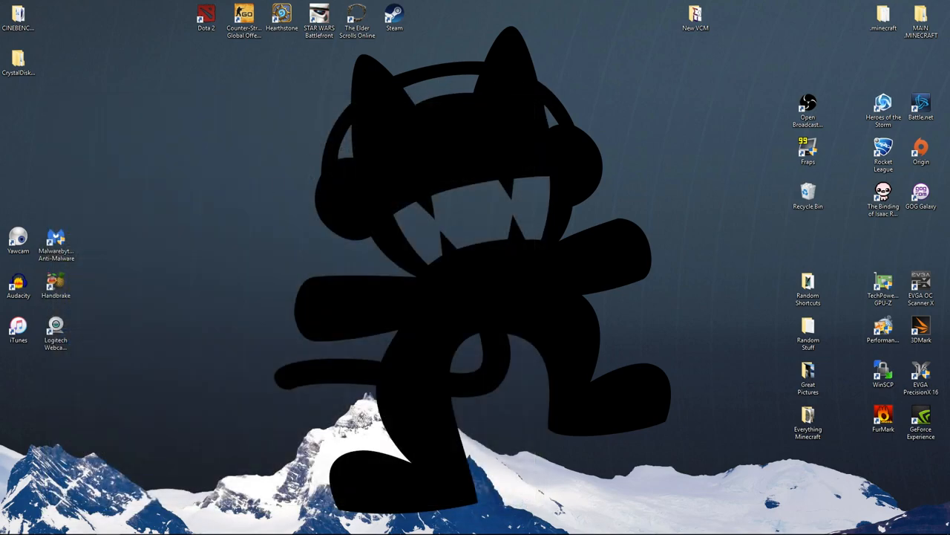
# Start Minecraft Launcher from the Start menu and play the OptiFine profile to the title screen.
pyautogui.click(11, 526)
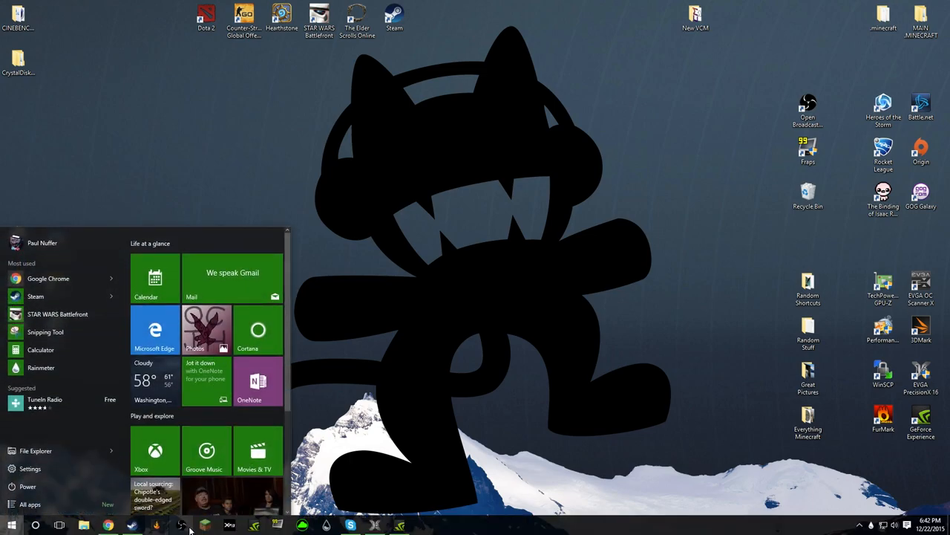
pyautogui.click(12, 526)
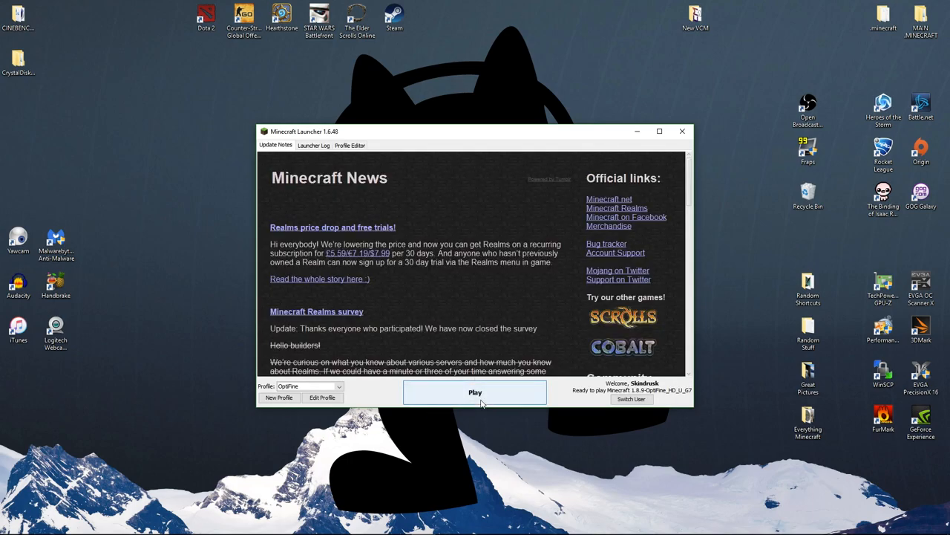
pyautogui.click(475, 392)
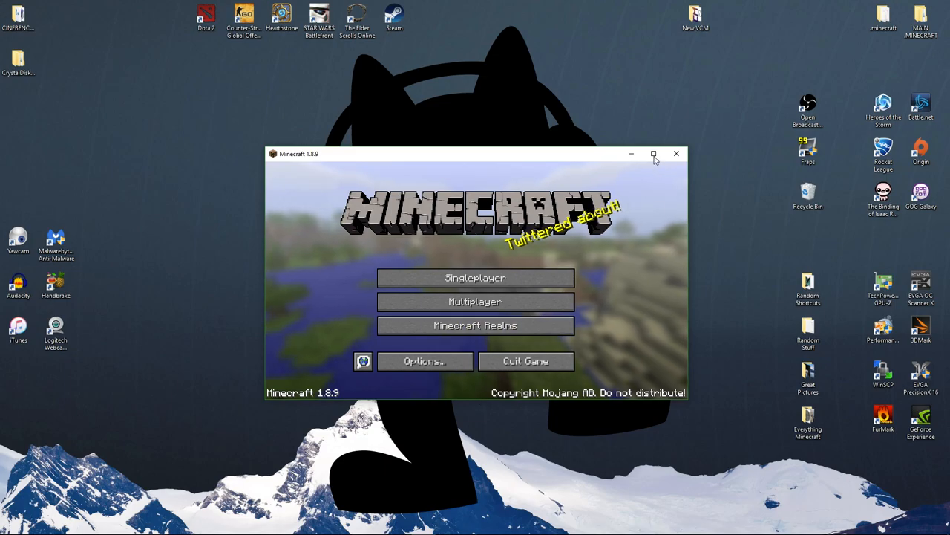
# In Video Settings, set Max Framerate to Unlimited and Brightness to Bright.
pyautogui.click(425, 360)
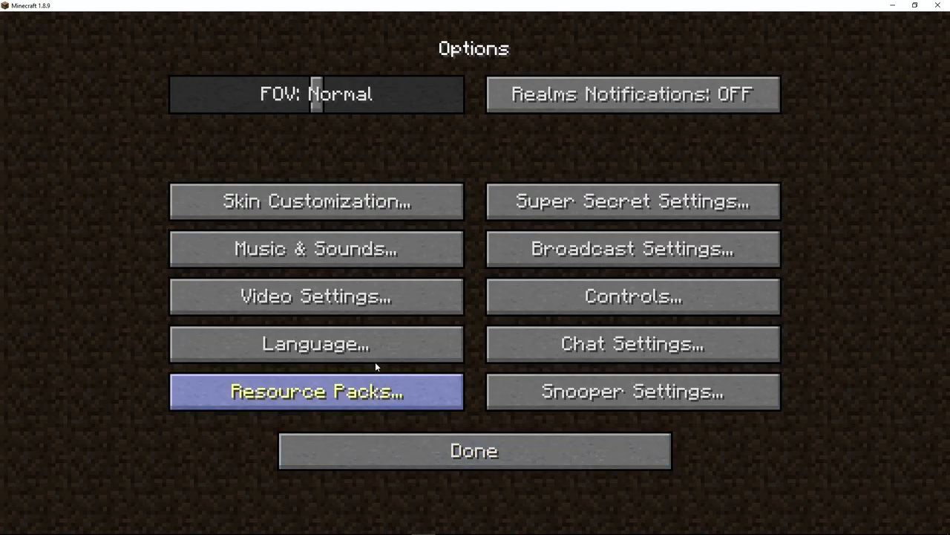
pyautogui.click(315, 296)
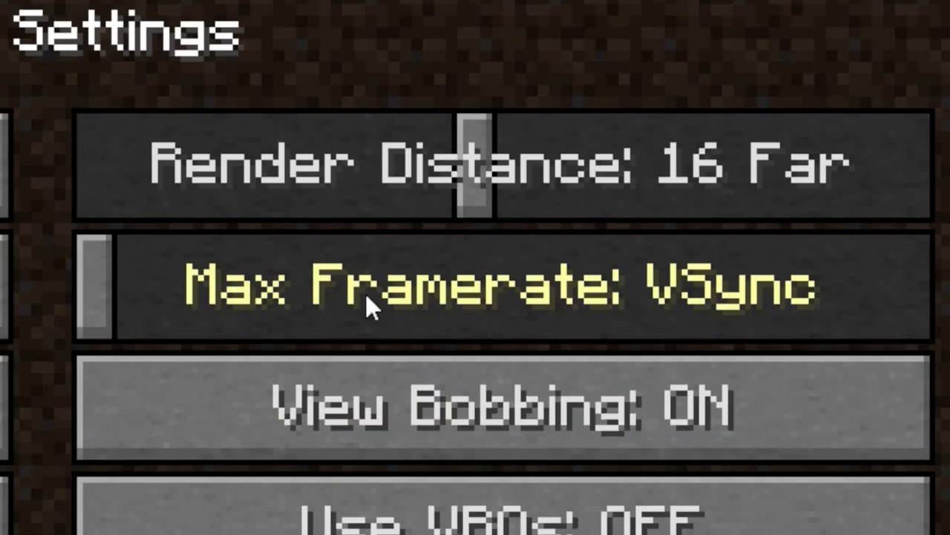
pyautogui.click(476, 285)
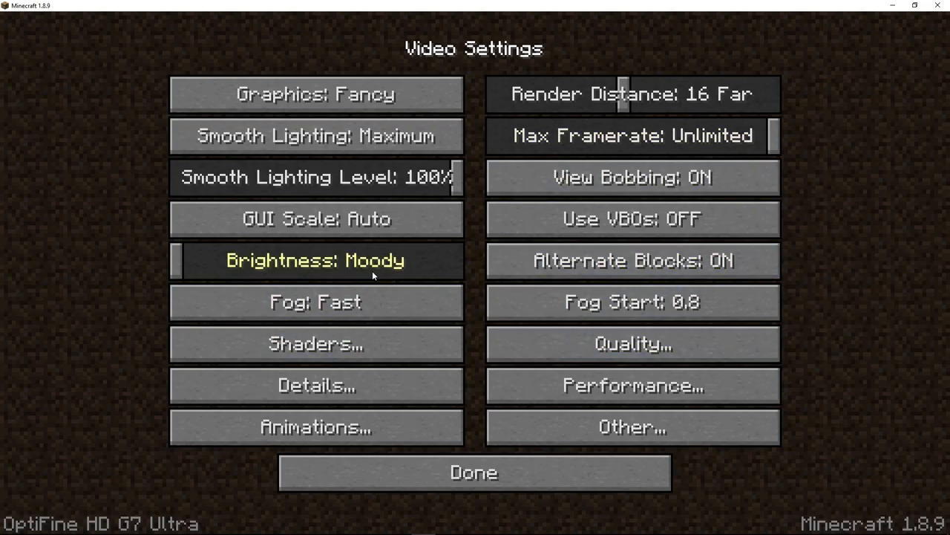
pyautogui.click(315, 259)
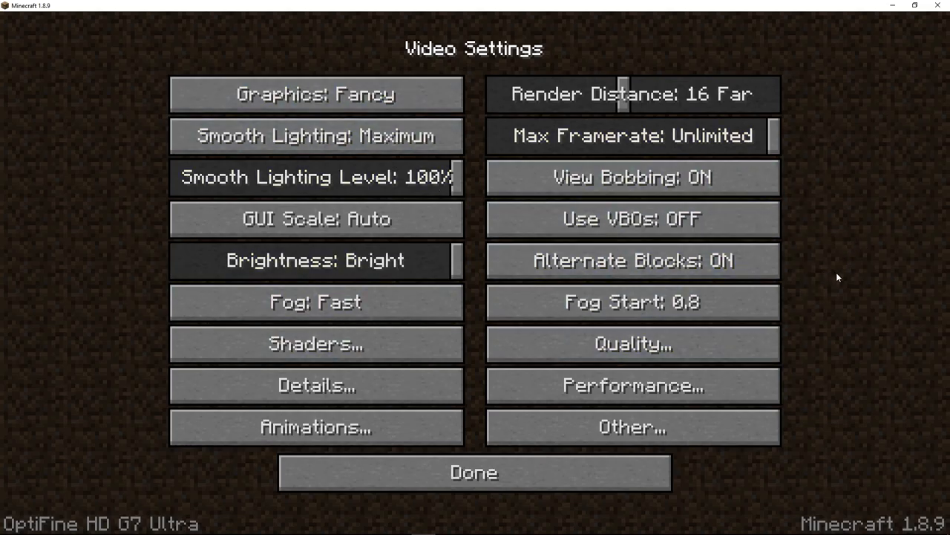
pyautogui.moveTo(557, 72)
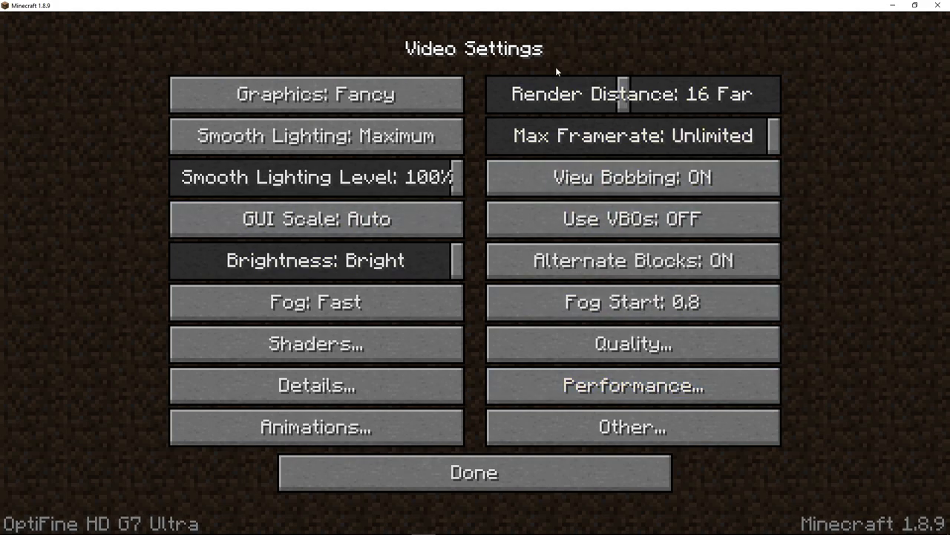
pyautogui.moveTo(633, 384)
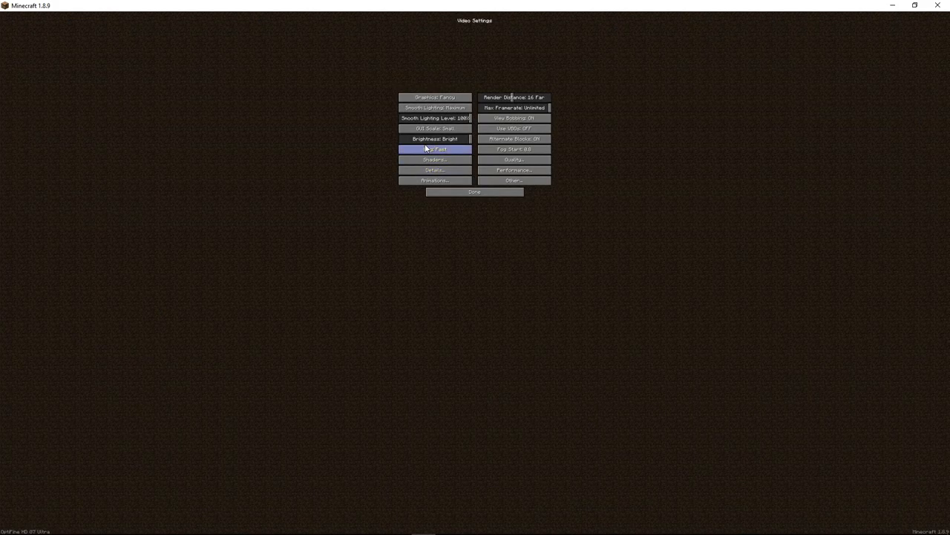
# Set GUI Scale to Normal and turn Fast Render off in Performance Settings, then confirm.
pyautogui.click(434, 128)
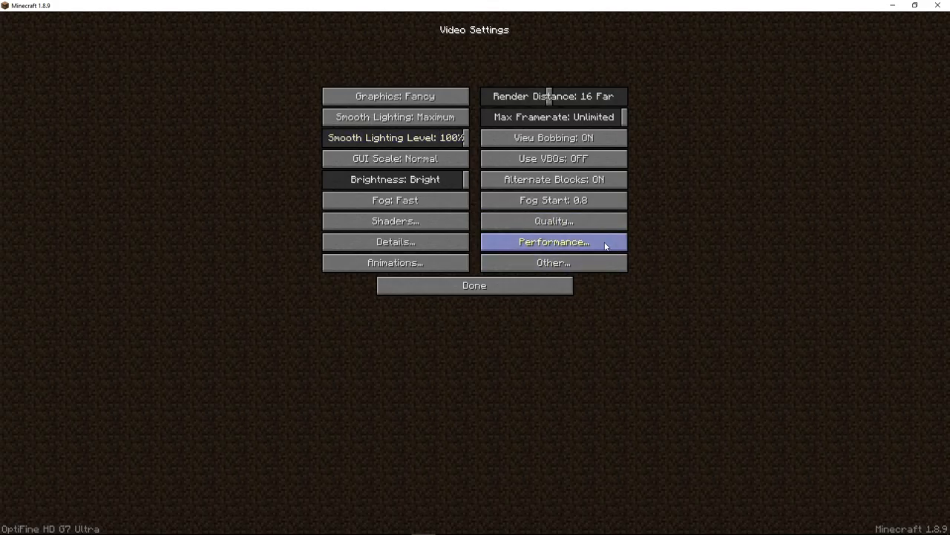
pyautogui.click(553, 241)
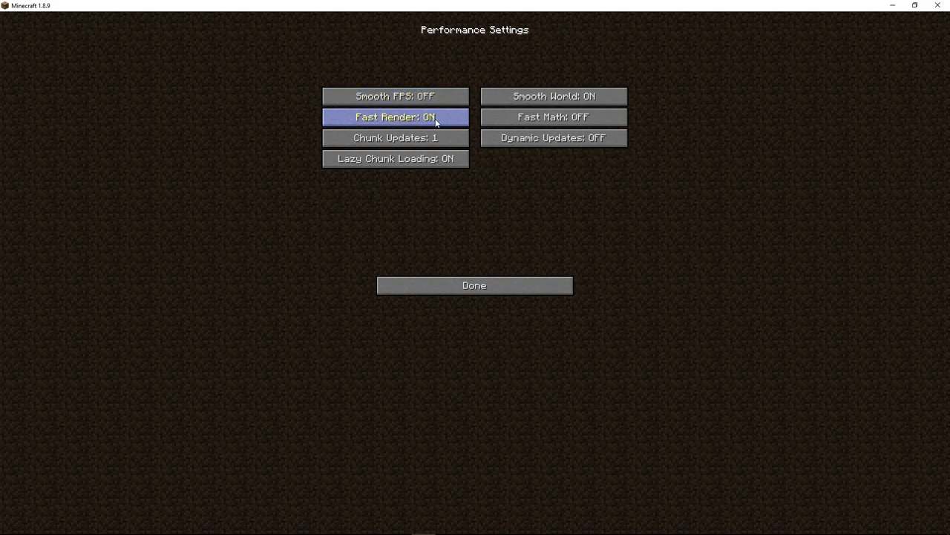
pyautogui.click(395, 116)
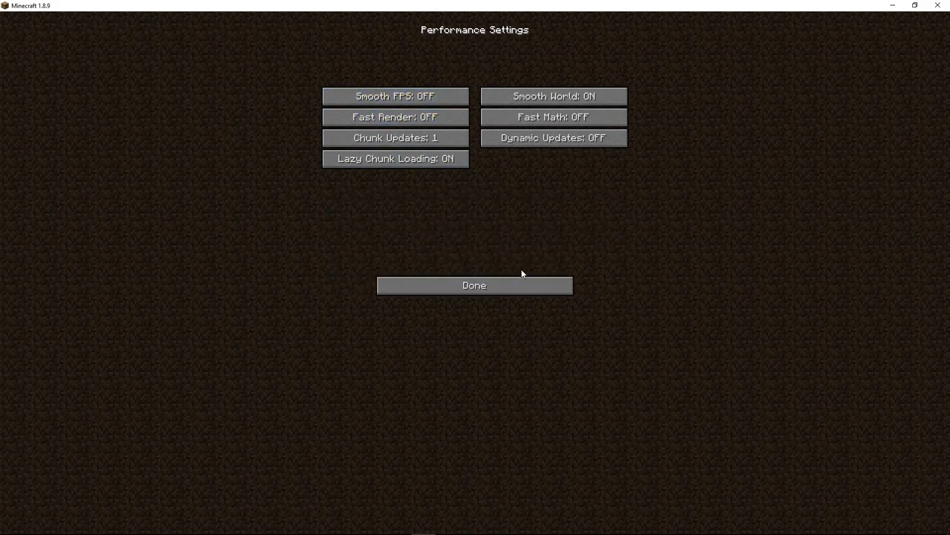
pyautogui.click(473, 285)
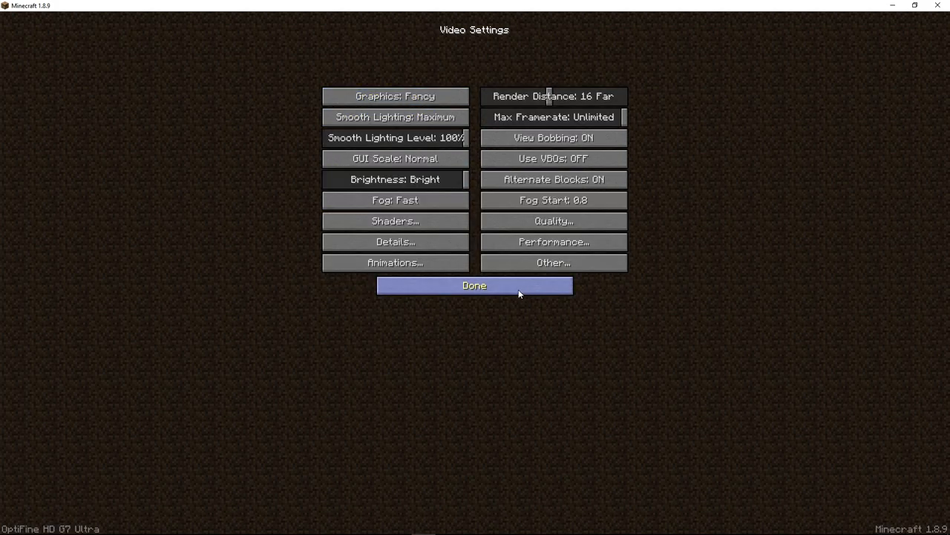
pyautogui.click(474, 285)
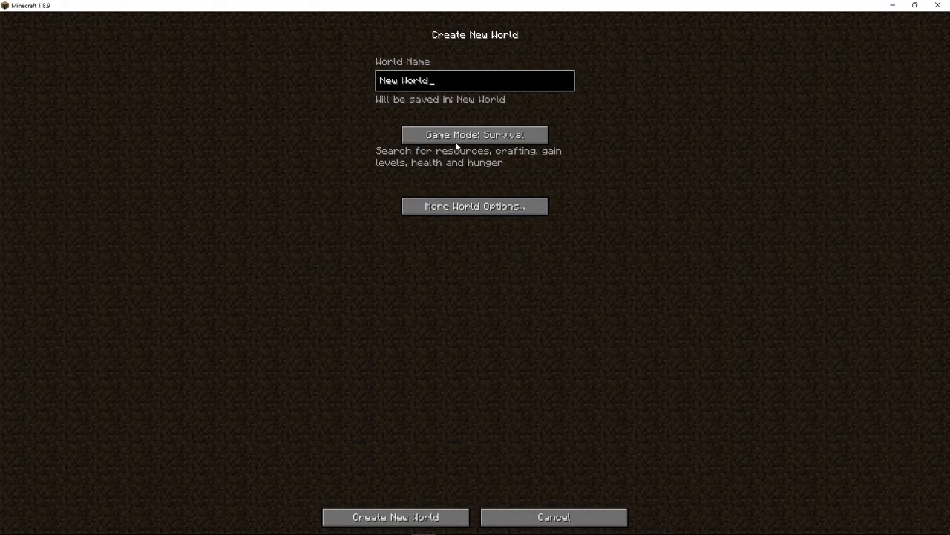
# Create the new Survival world and bring up the in-game options menu.
pyautogui.click(395, 517)
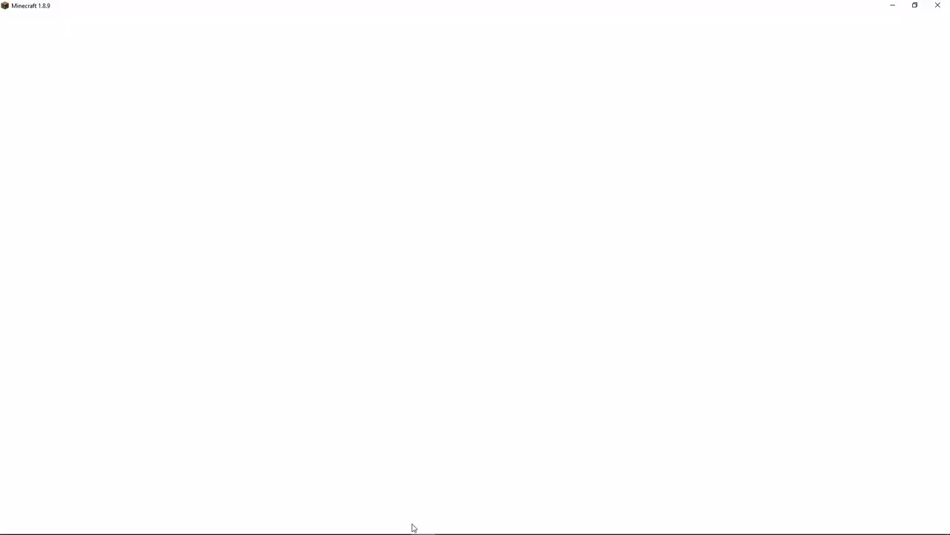
pyautogui.press('Escape')
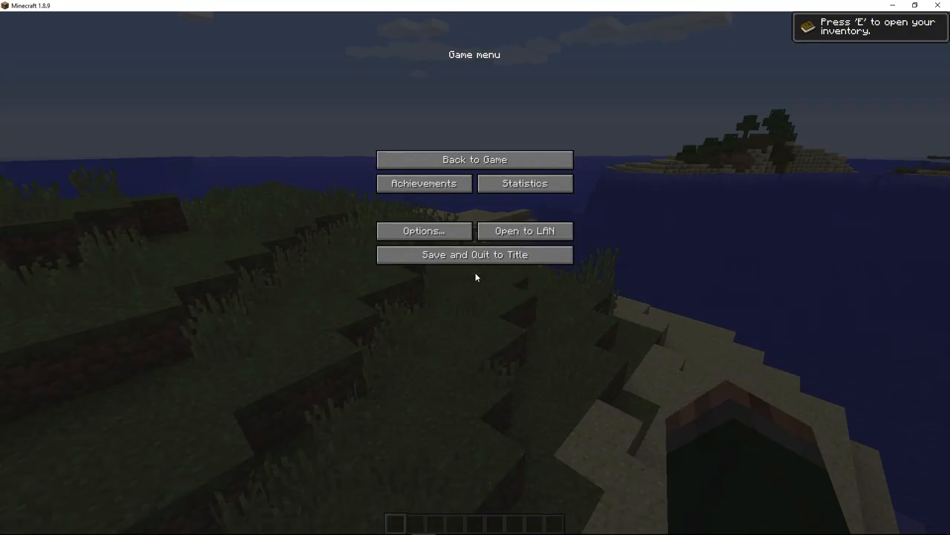
pyautogui.click(423, 230)
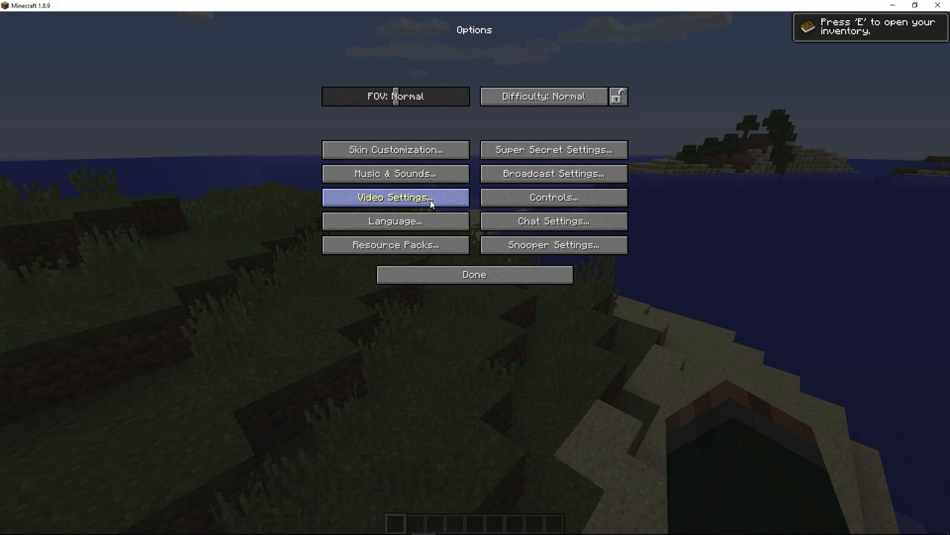
# Reach the Video Settings screen from the in-game options.
pyautogui.click(395, 196)
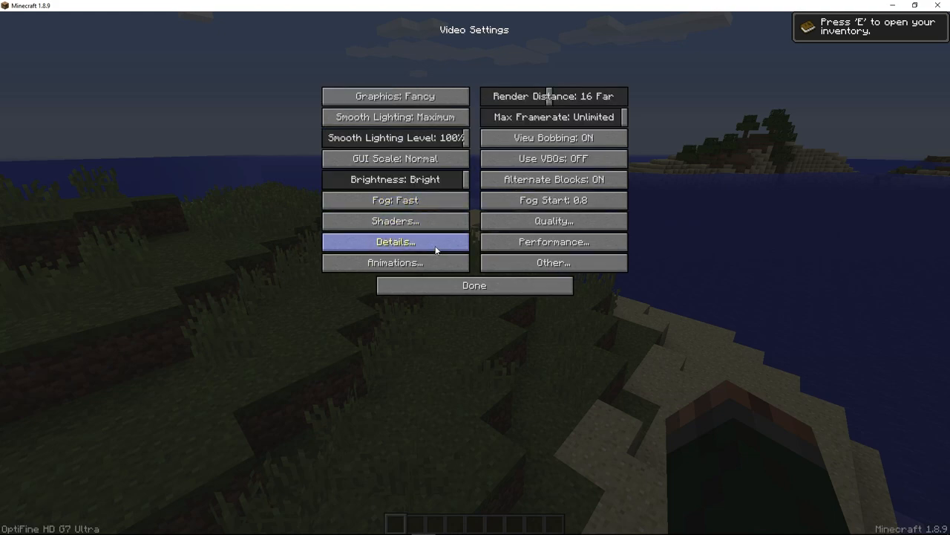
pyautogui.click(474, 285)
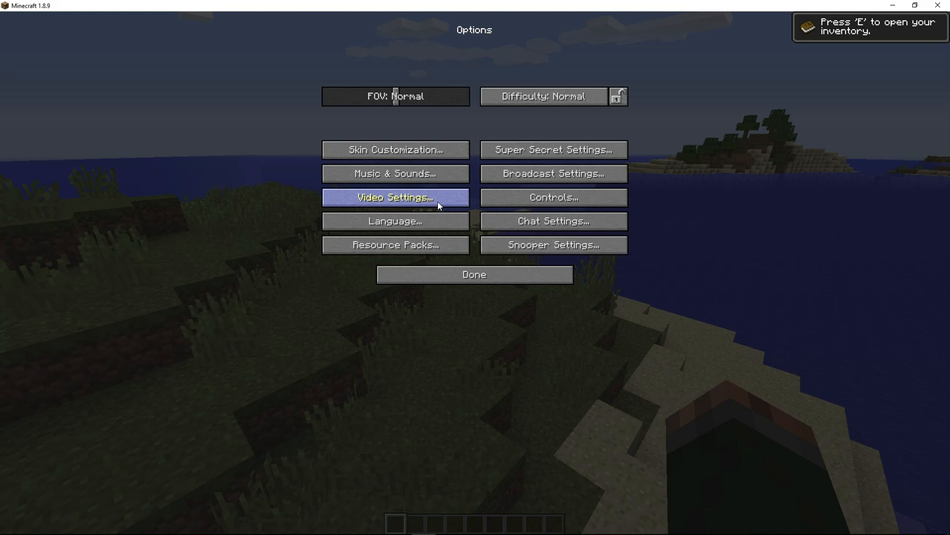
pyautogui.click(395, 196)
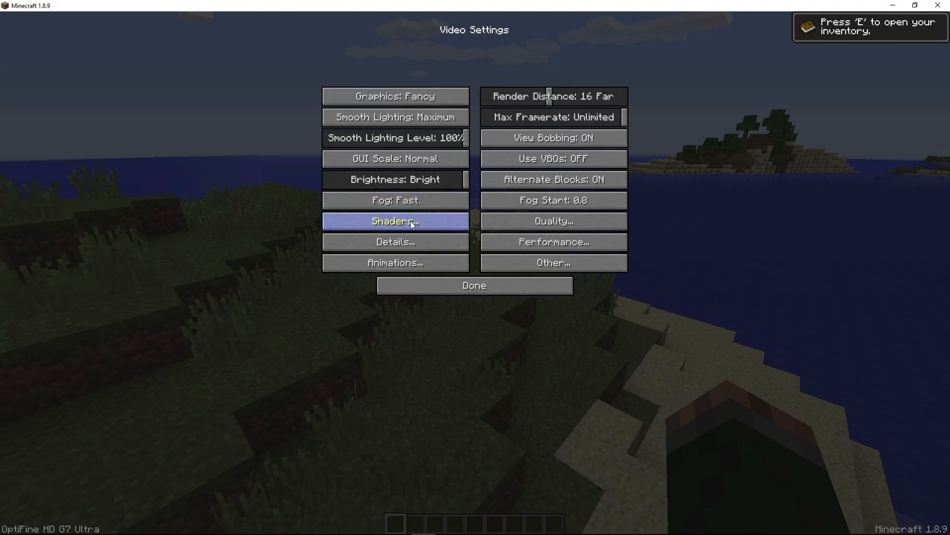
# Select the SEUS-v10.2-Preview-1-Ultra shader pack and return to the shaded world.
pyautogui.click(395, 219)
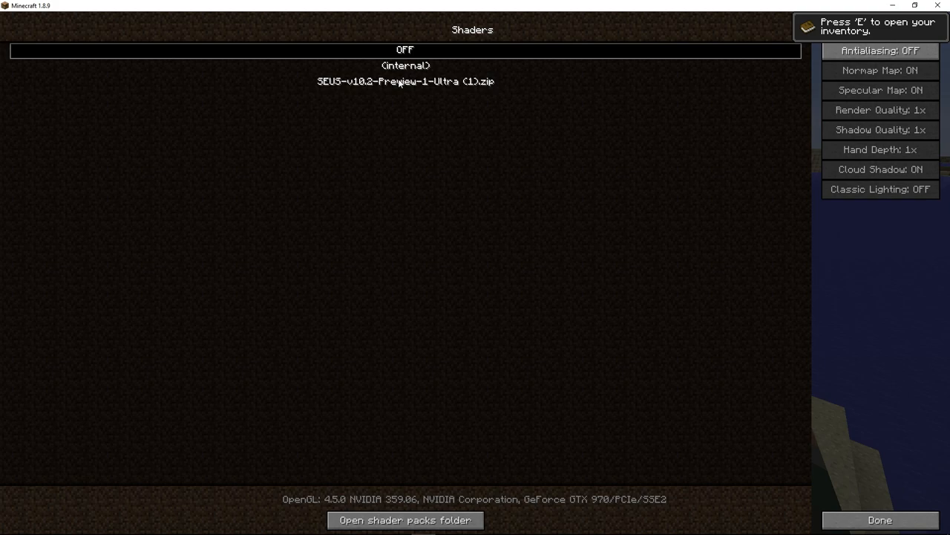
pyautogui.click(405, 81)
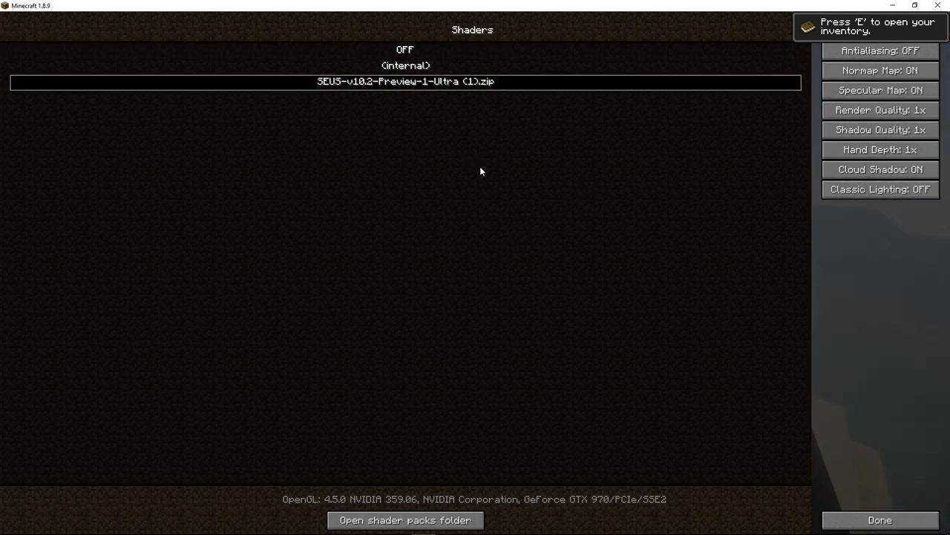
pyautogui.click(879, 520)
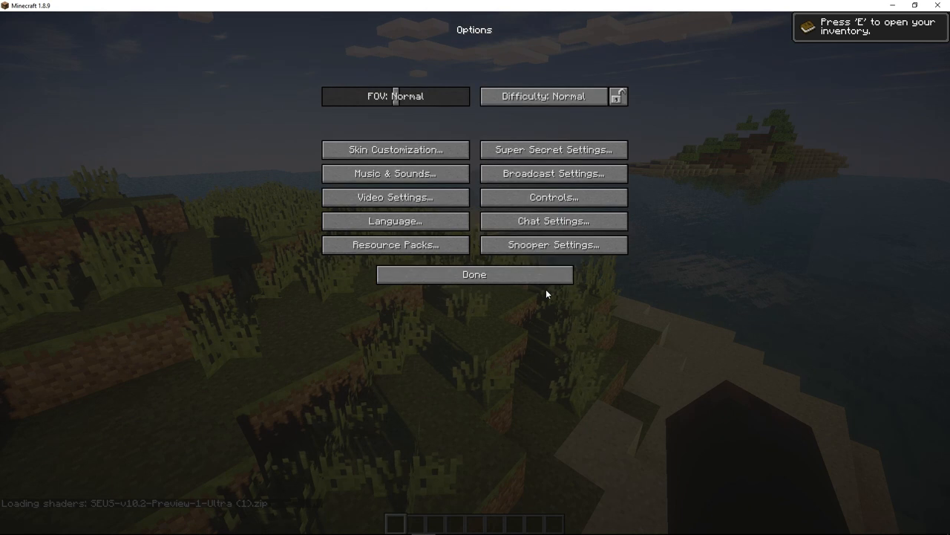
pyautogui.click(473, 274)
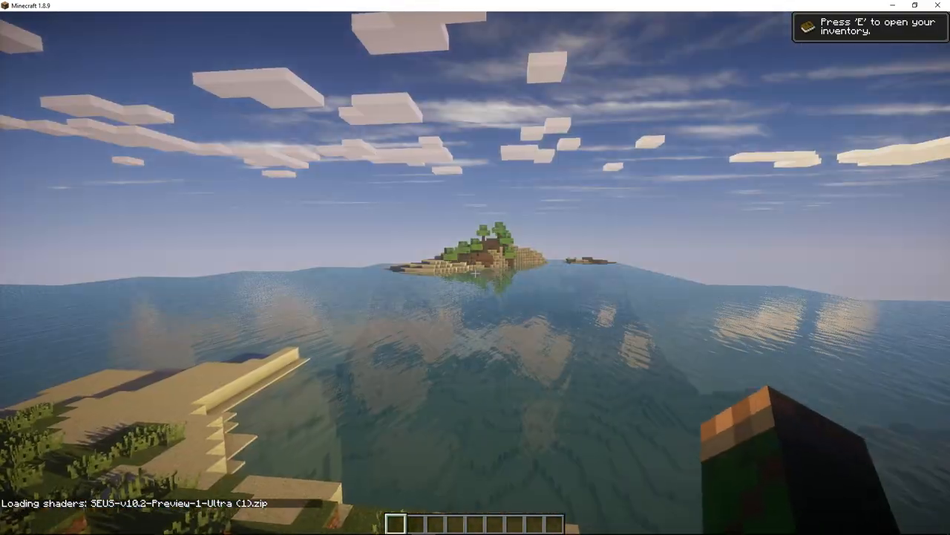
pyautogui.moveTo(475, 268)
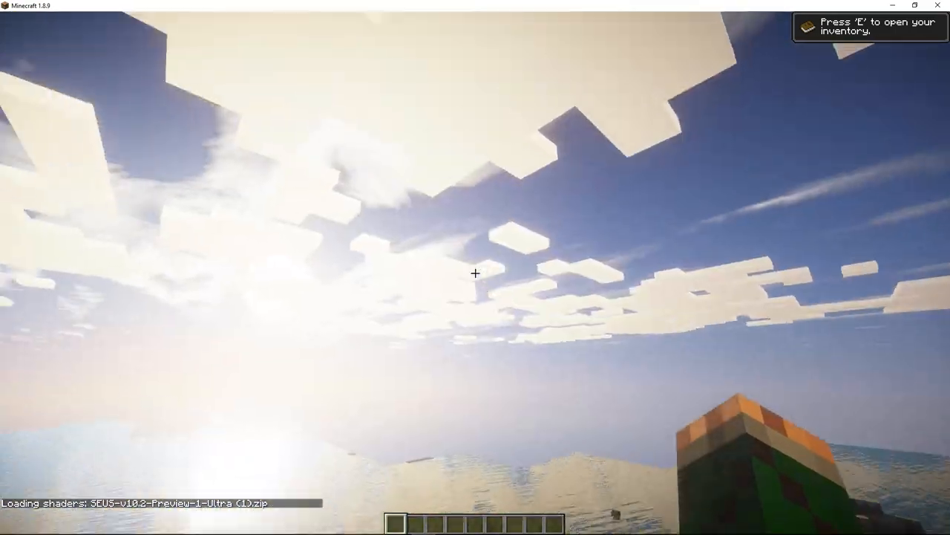
pyautogui.moveTo(475, 273)
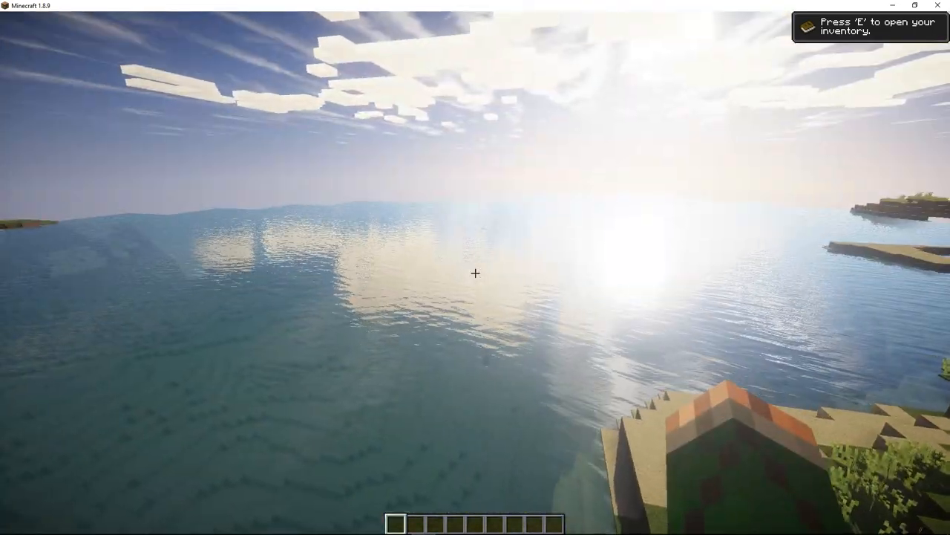
pyautogui.moveTo(475, 273)
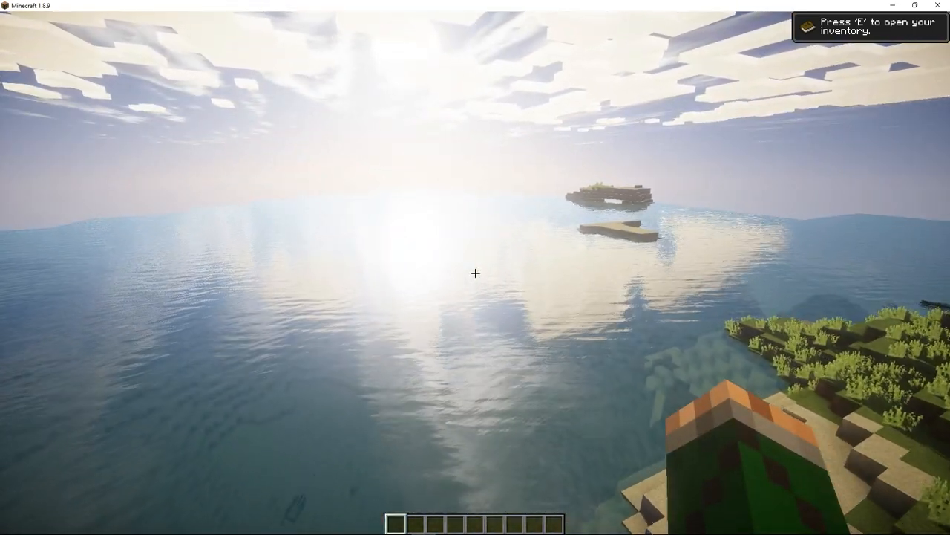